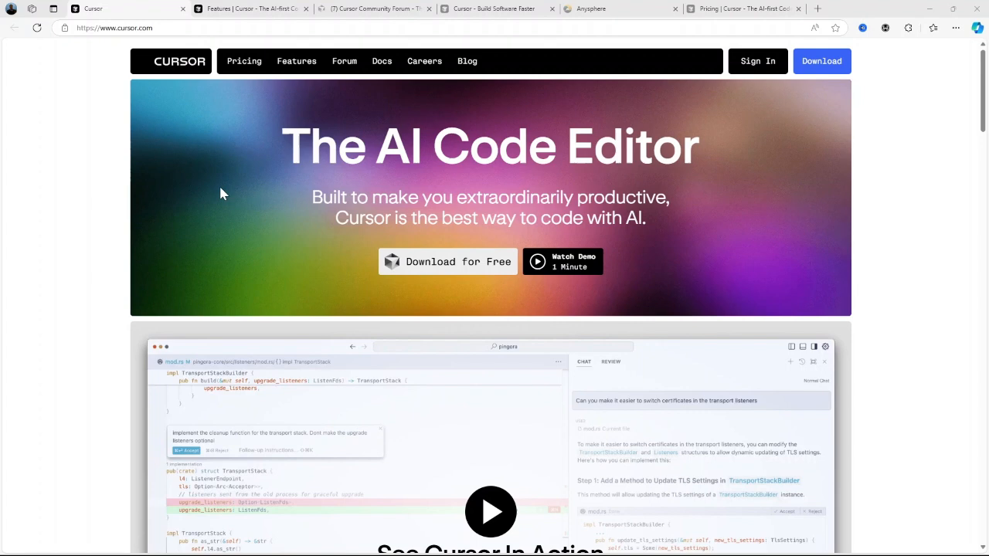
mouse_move(218, 203)
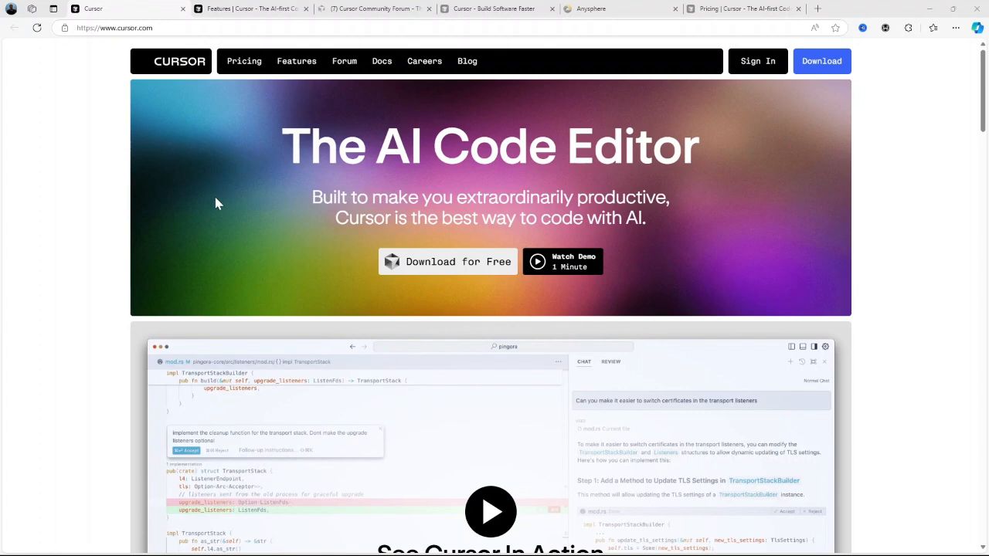
mouse_move(214, 222)
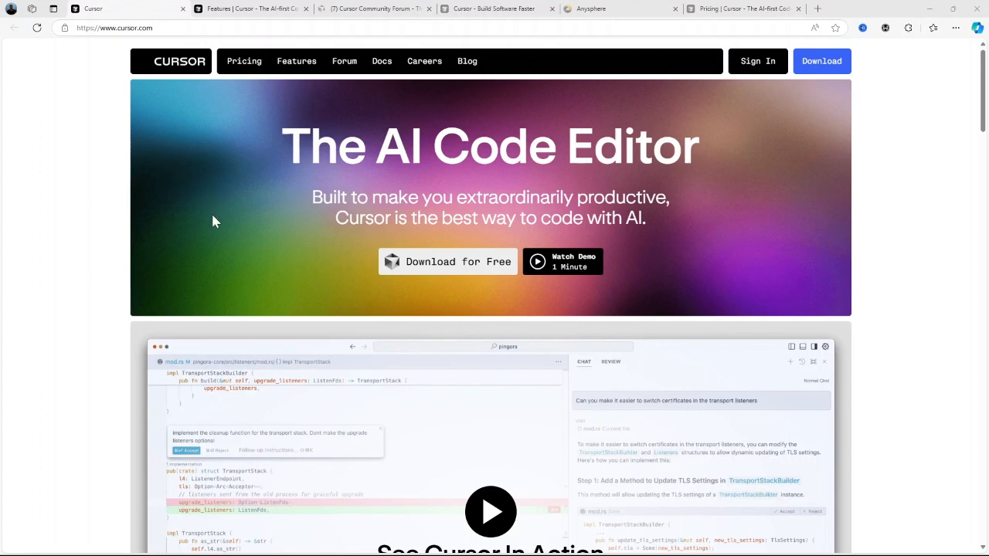
Scroll the current Cursor page and enter 'also yield at end' in its demo.
scroll("down", 3)
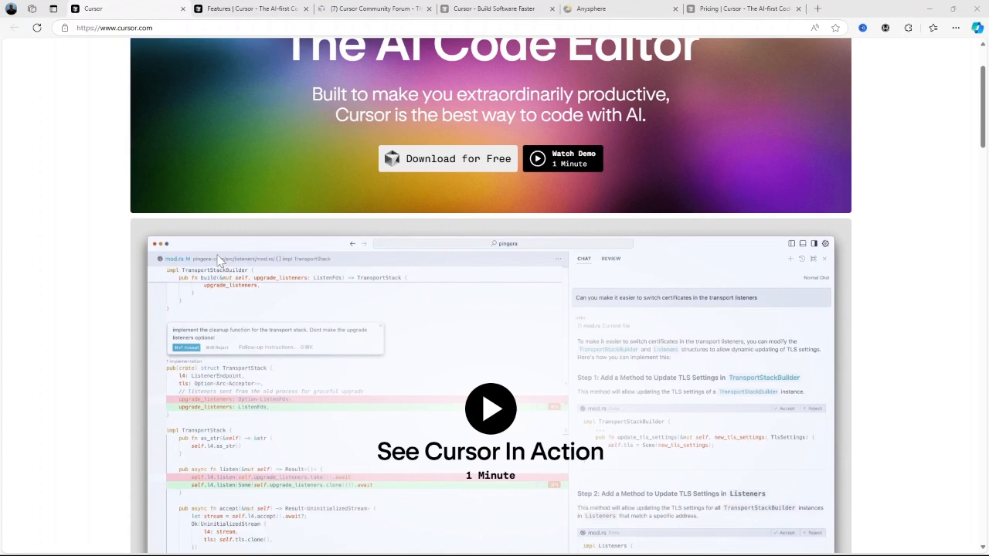
scroll("down", 3)
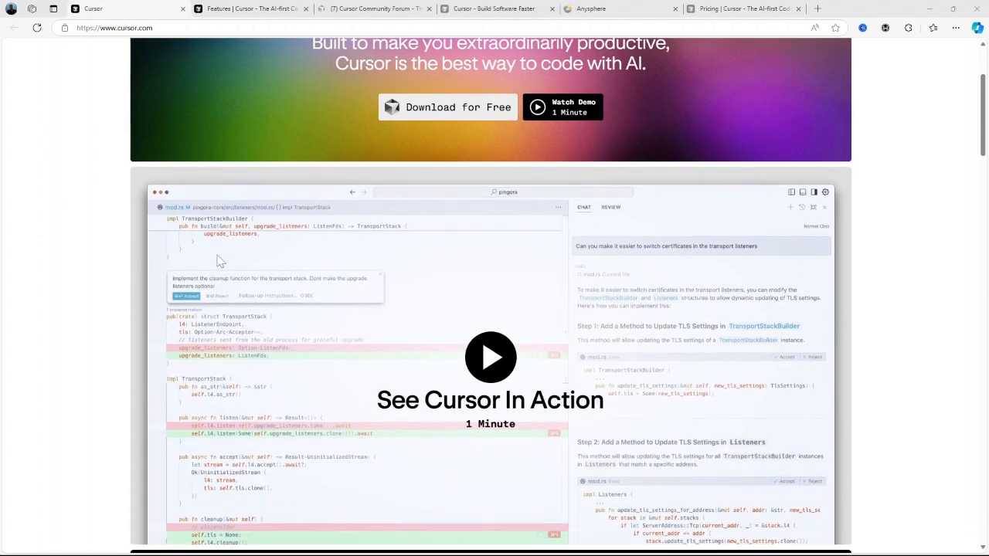
scroll("down", 3)
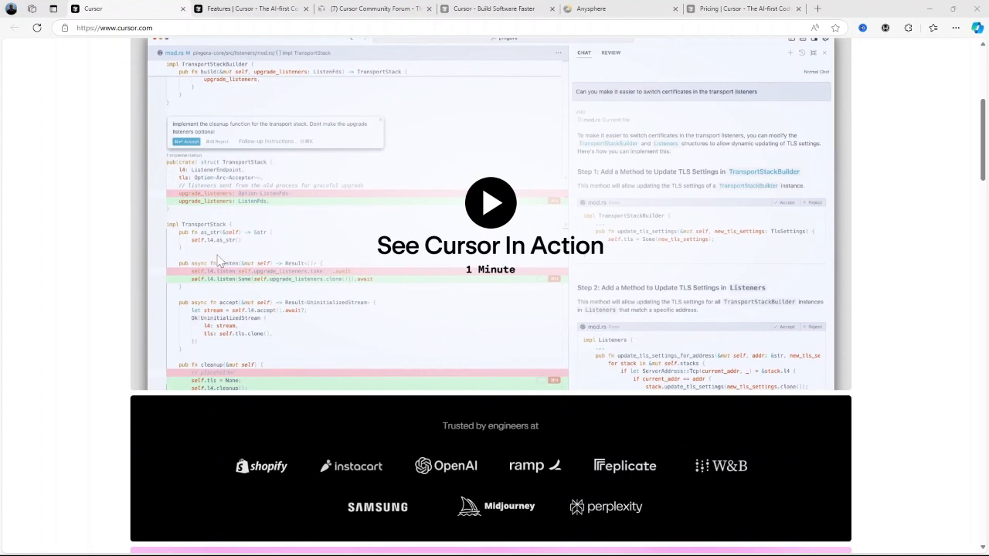
scroll("down", 3)
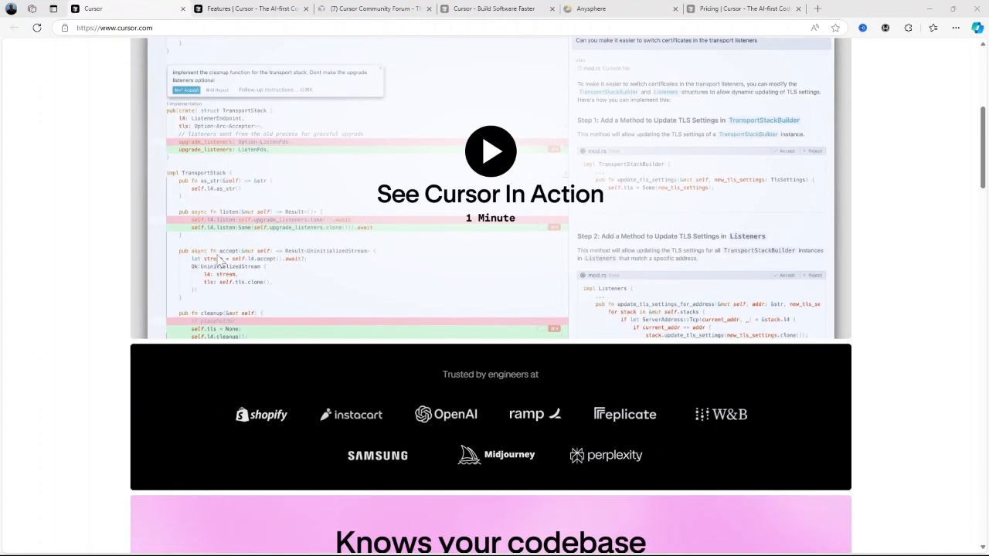
scroll("down", 3)
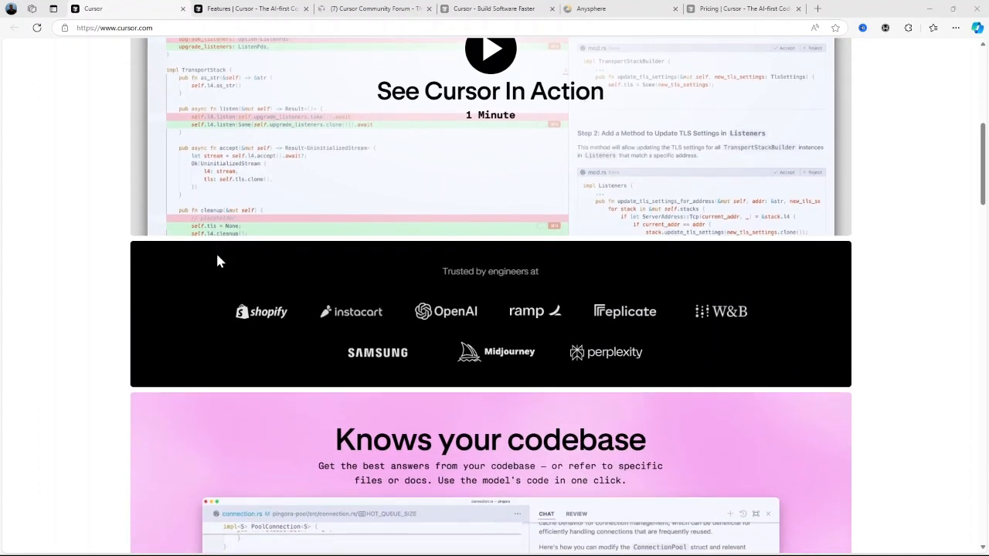
scroll("down", 3)
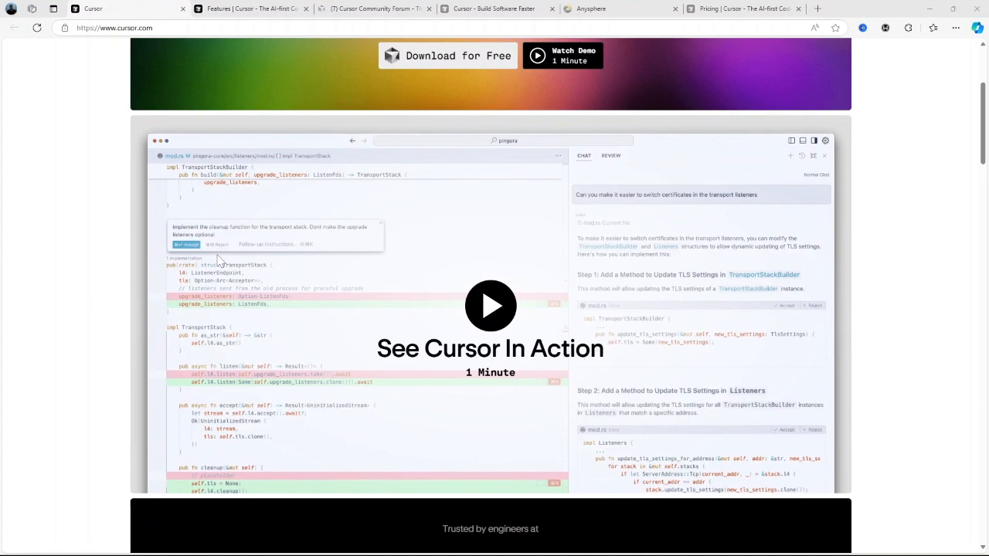
scroll("up", 3)
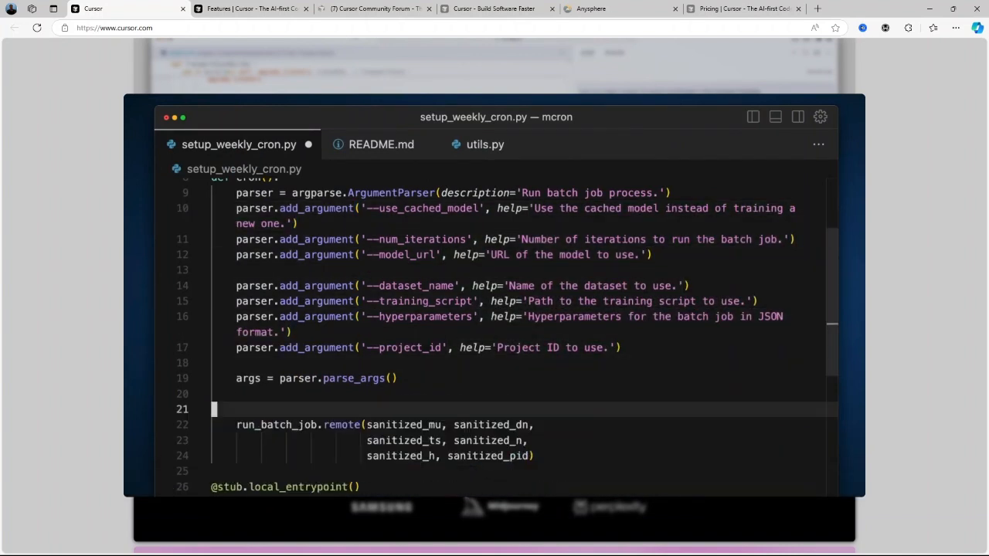
type("ar")
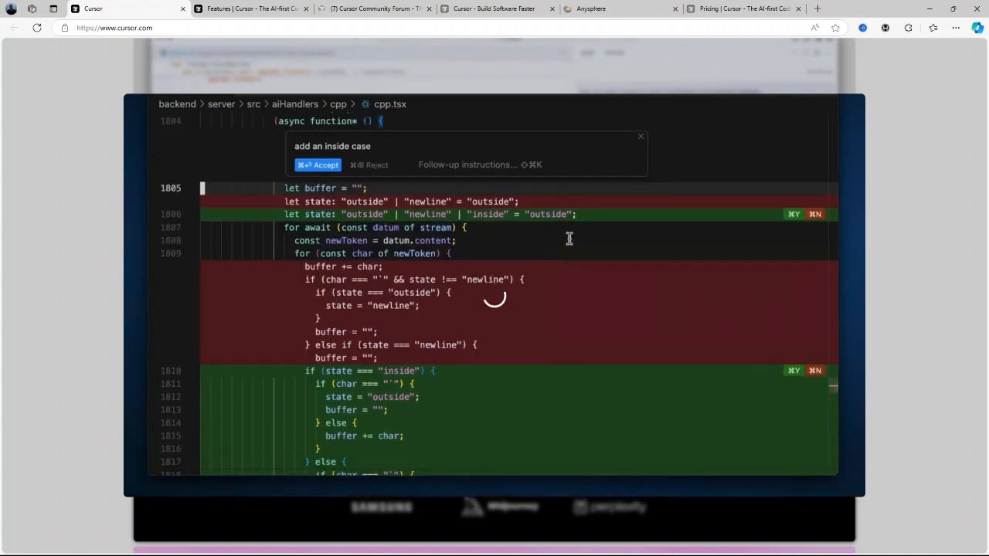
type("also yield at end")
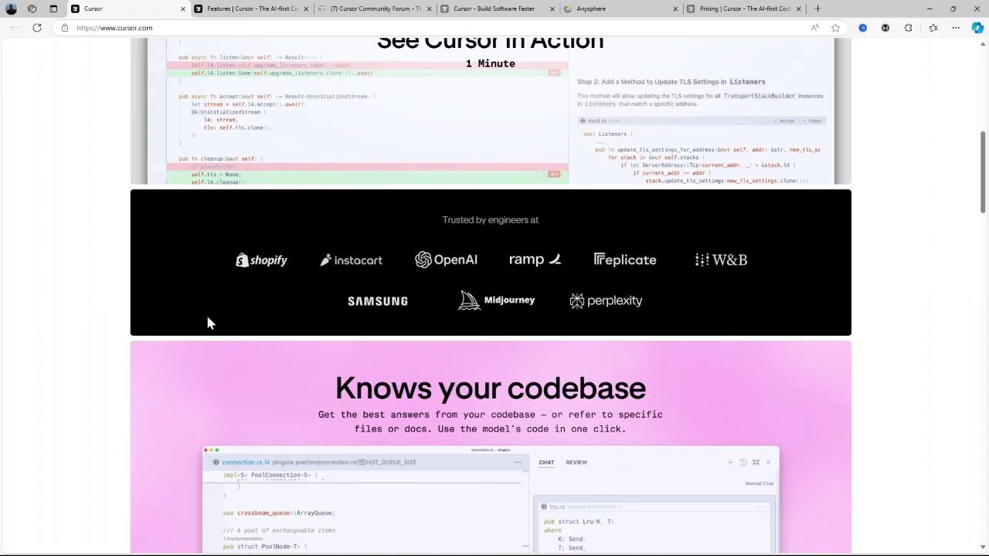
Continue scrolling further down the current Cursor page.
scroll("down", 3)
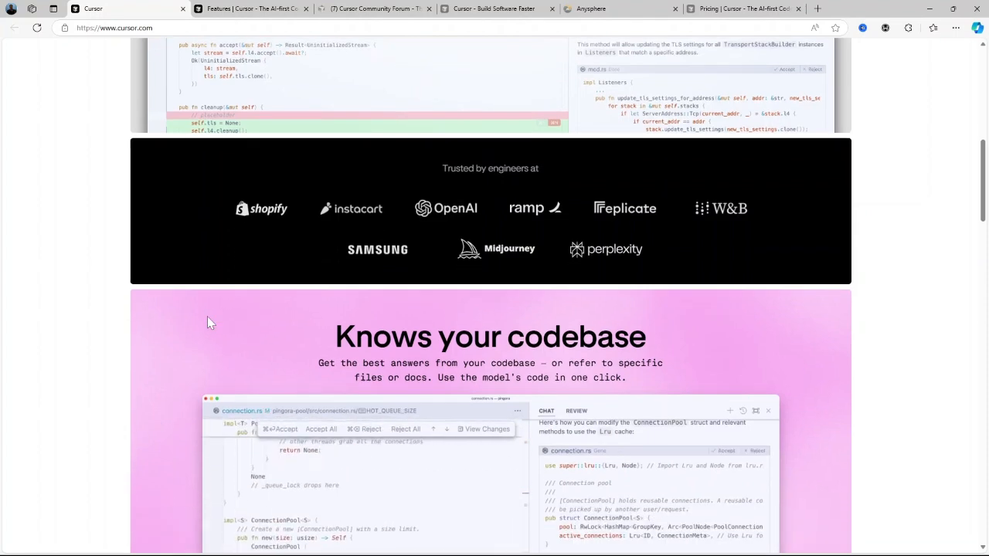
scroll("down", 3)
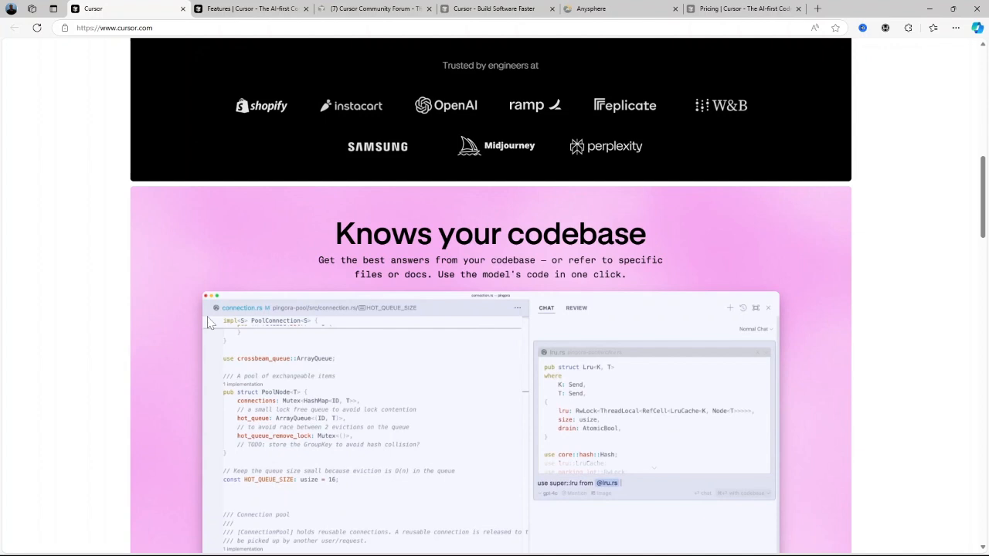
scroll("down", 3)
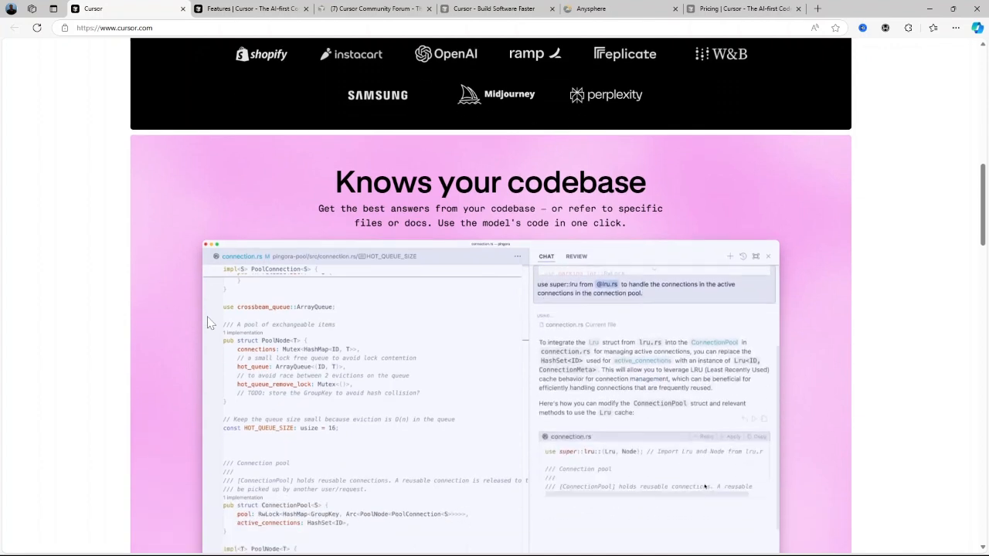
scroll("down", 3)
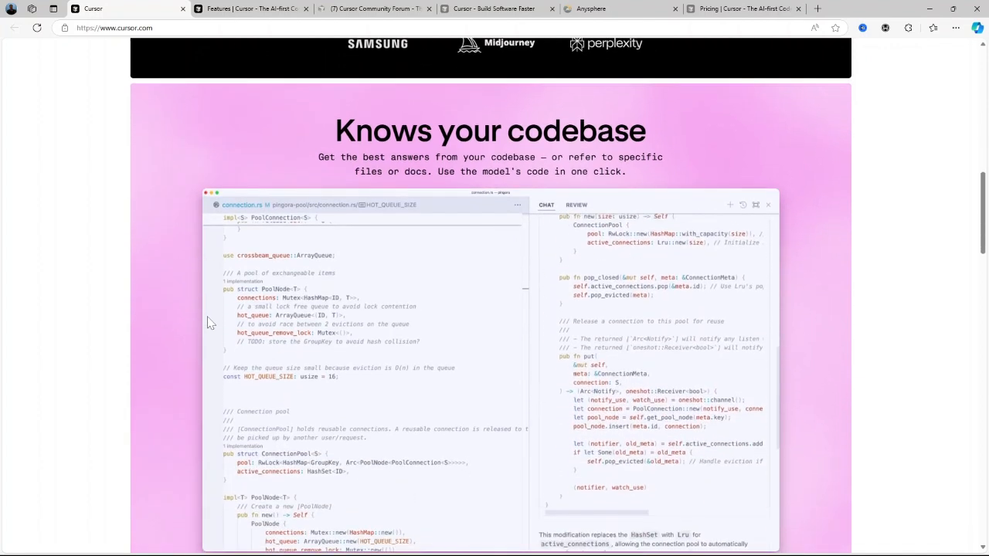
scroll("down", 3)
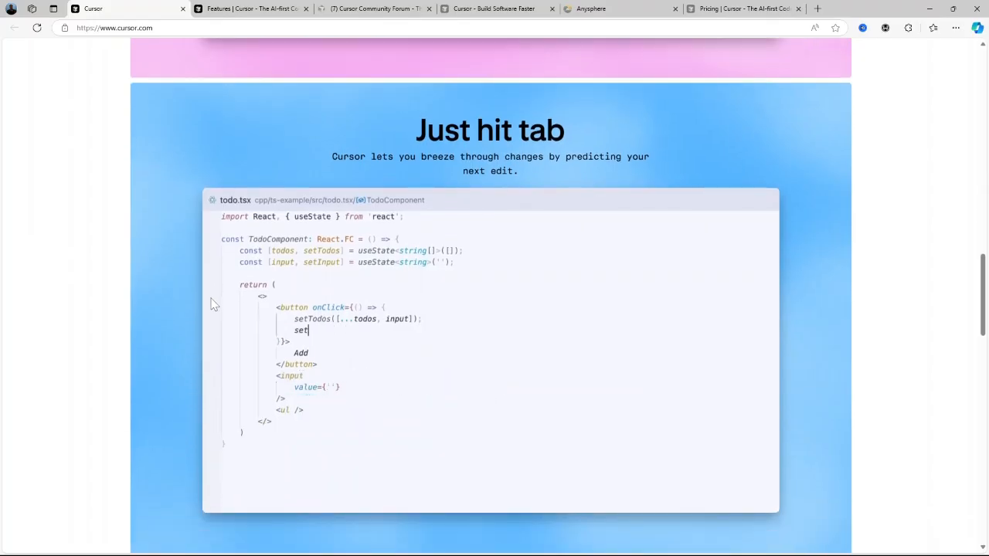
scroll("down", 3)
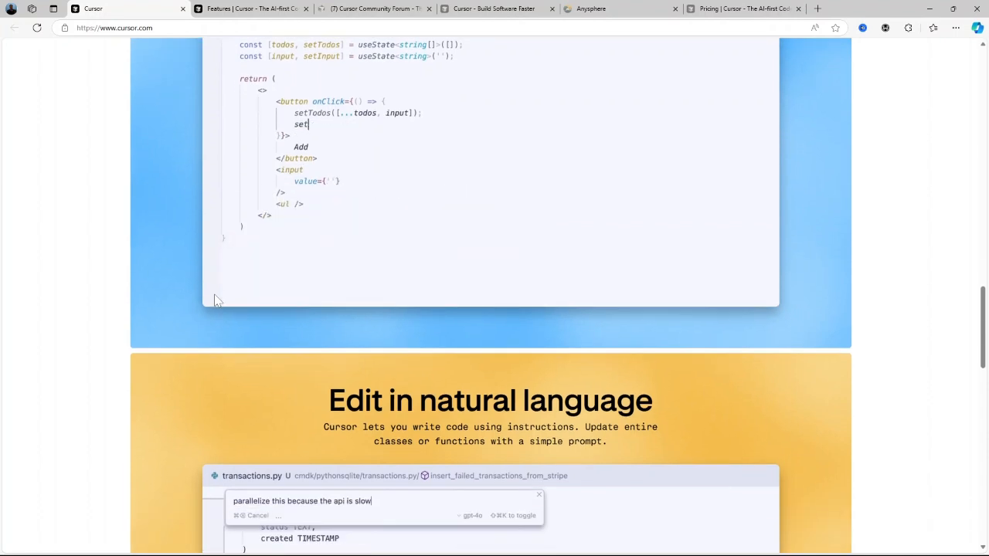
scroll("down", 3)
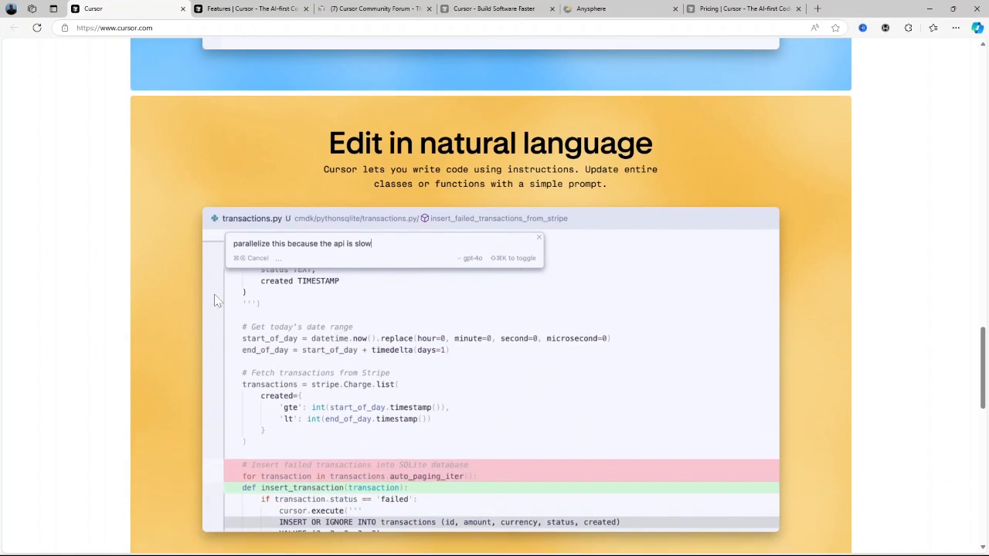
scroll("down", 3)
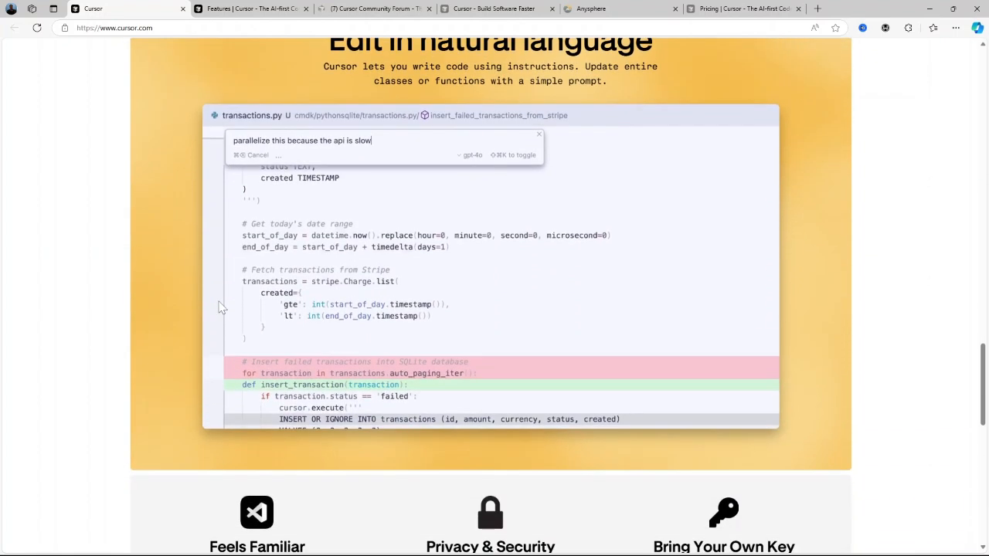
scroll("down", 3)
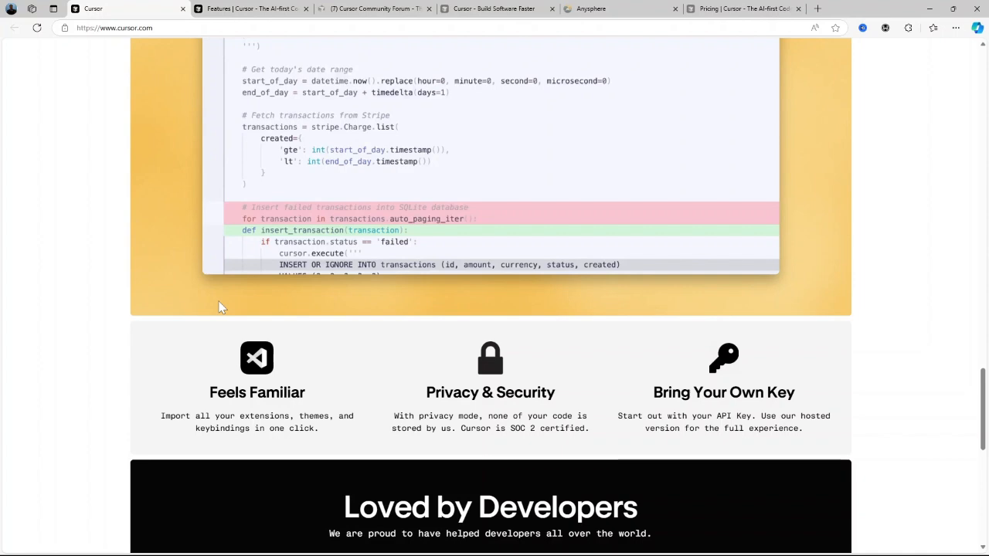
scroll("down", 3)
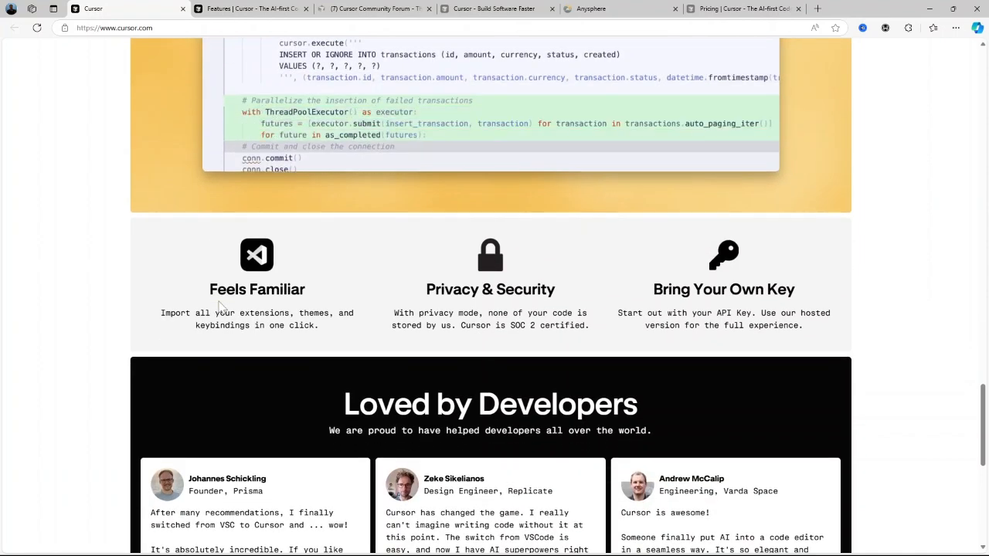
scroll("down", 3)
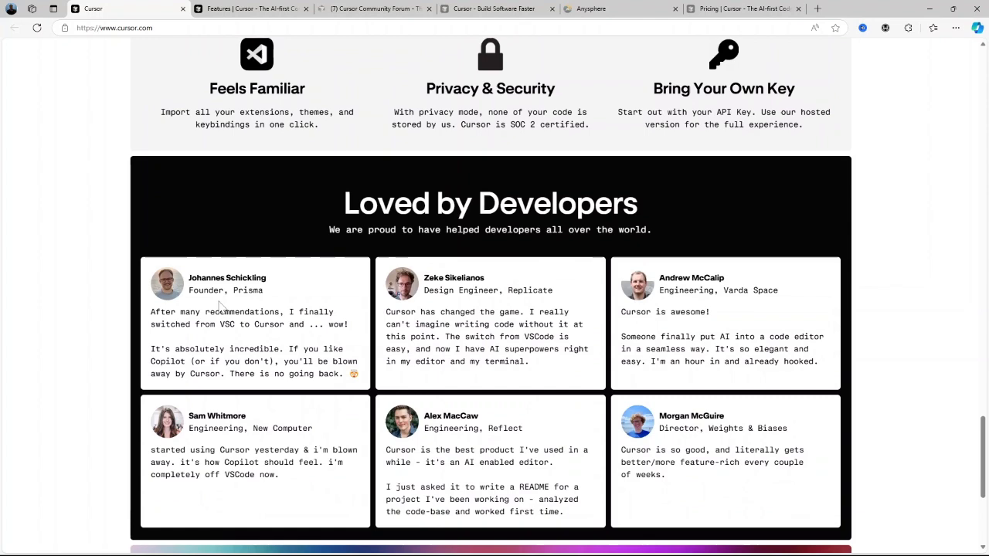
scroll("down", 3)
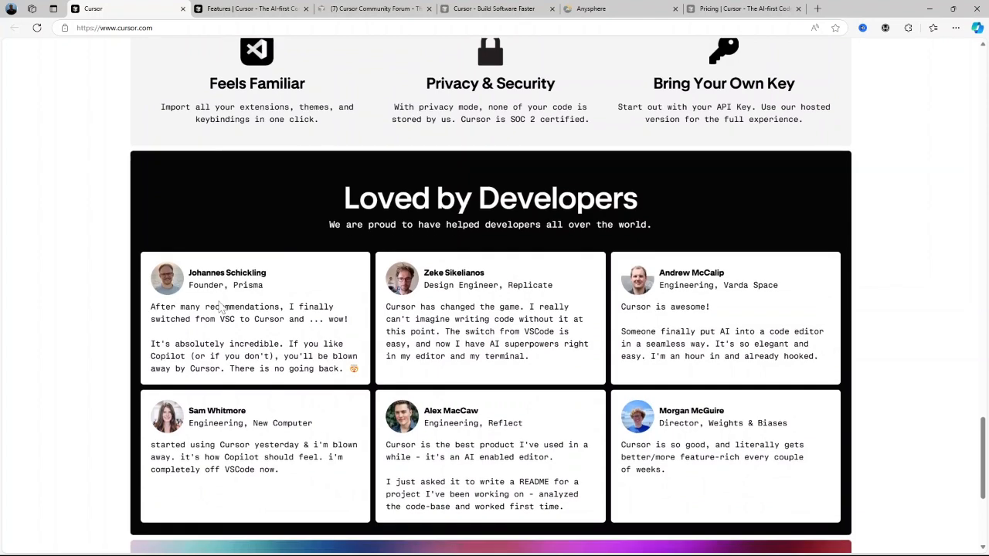
scroll("down", 3)
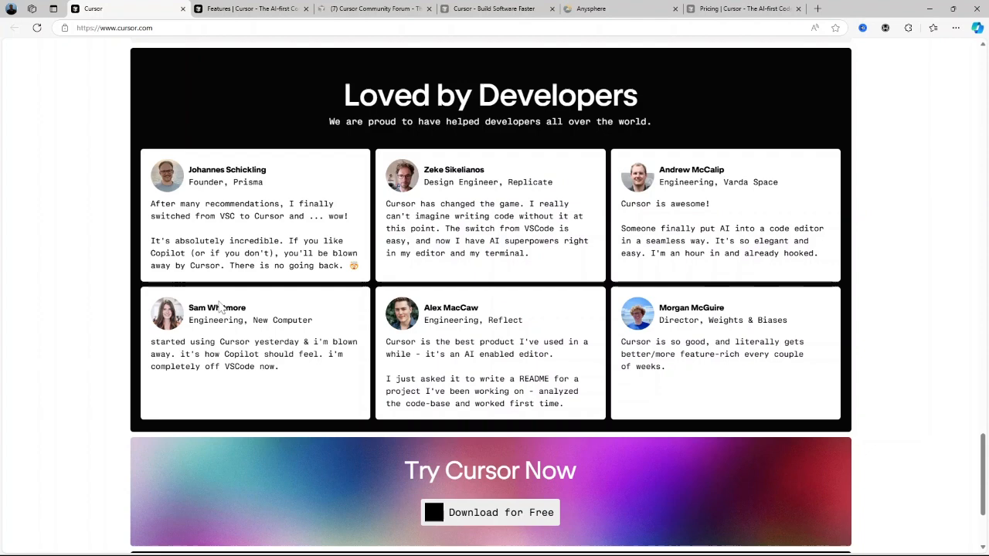
scroll("down", 3)
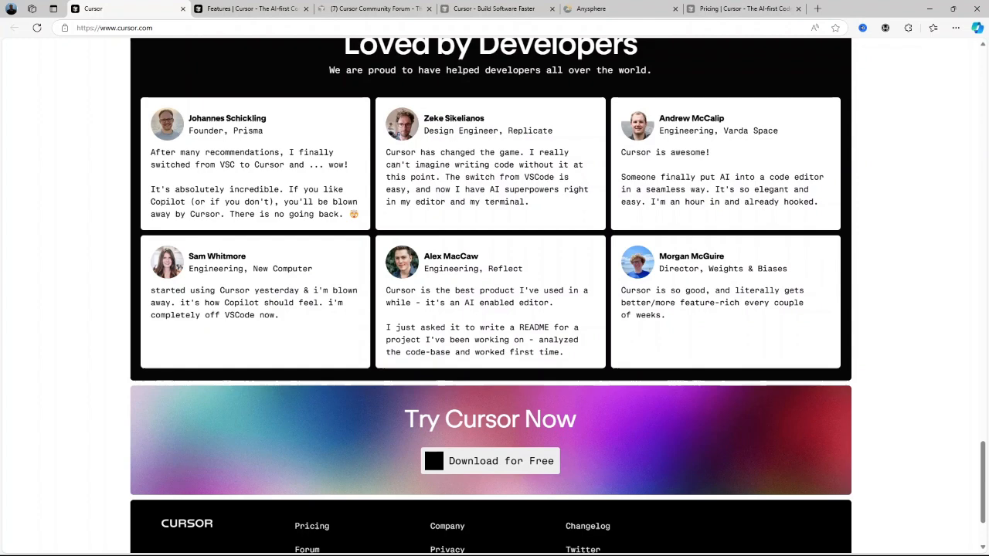
scroll("down", 3)
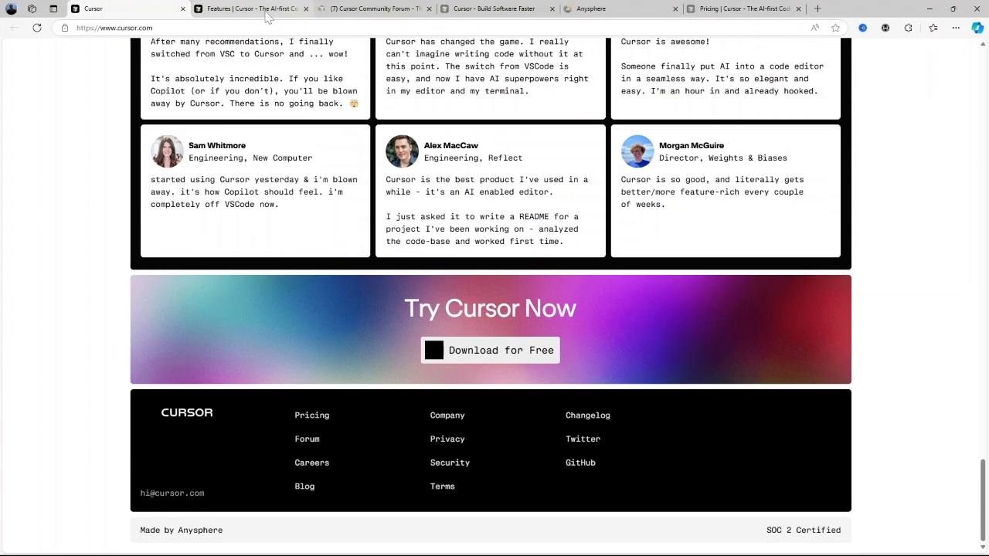
Return to the Cursor Features page and read down through the Chat section.
left_click(249, 8)
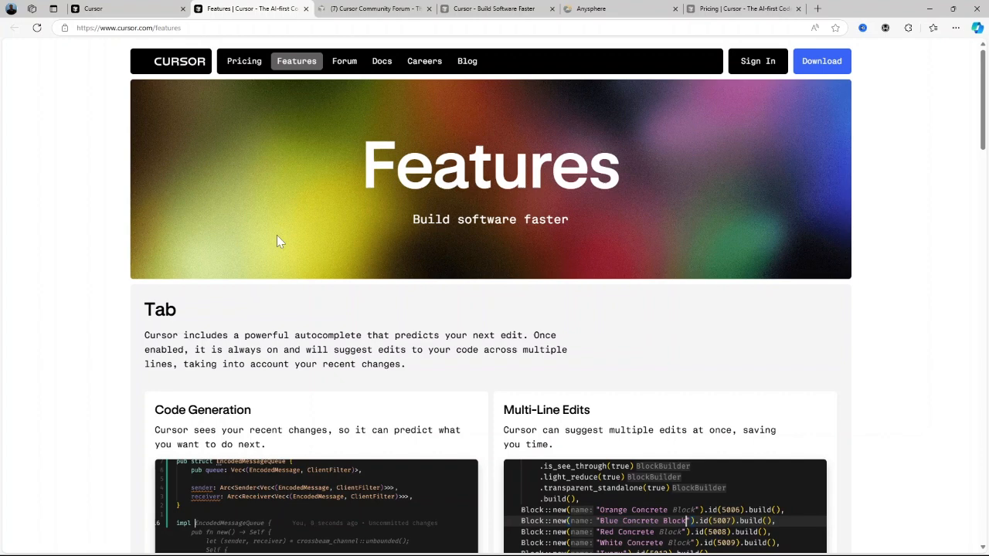
scroll("down", 3)
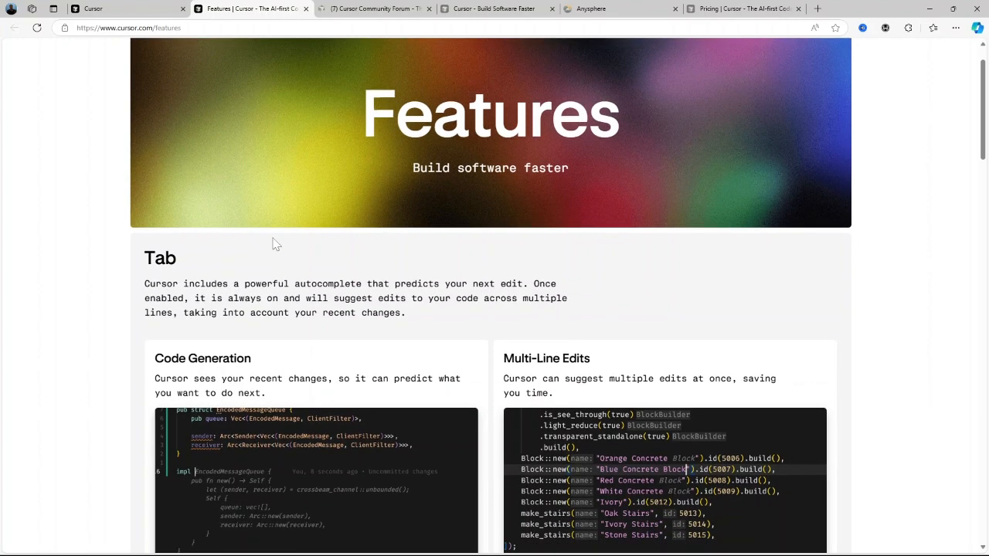
scroll("down", 3)
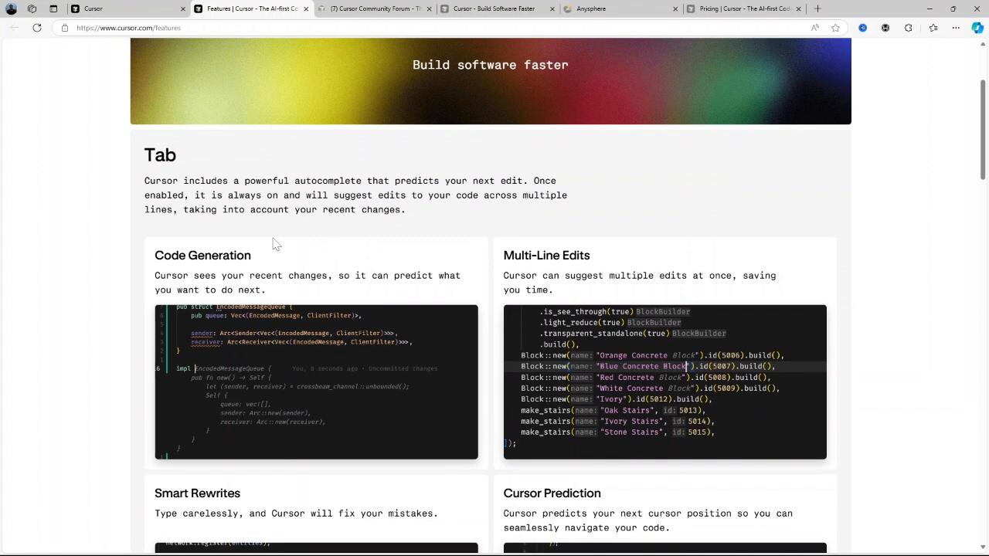
scroll("down", 3)
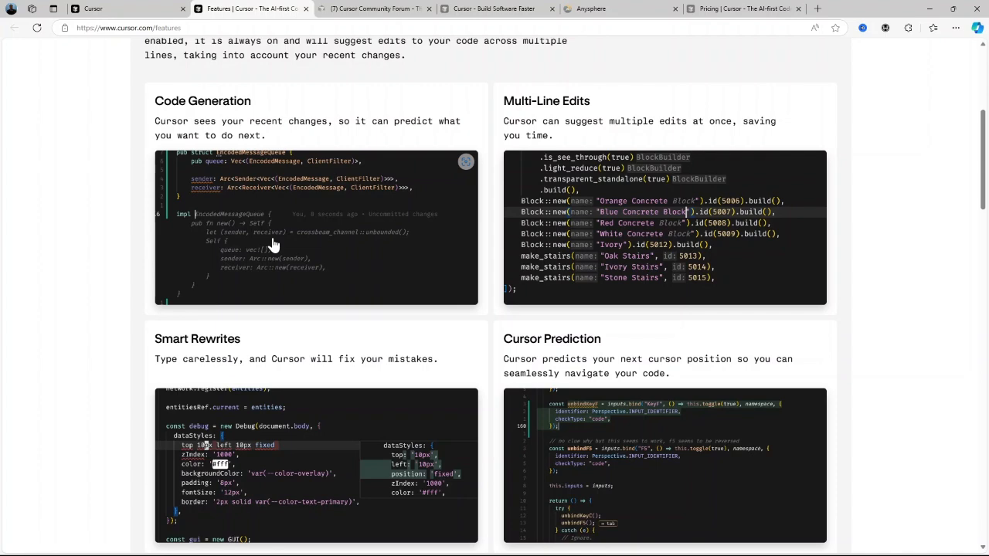
scroll("down", 3)
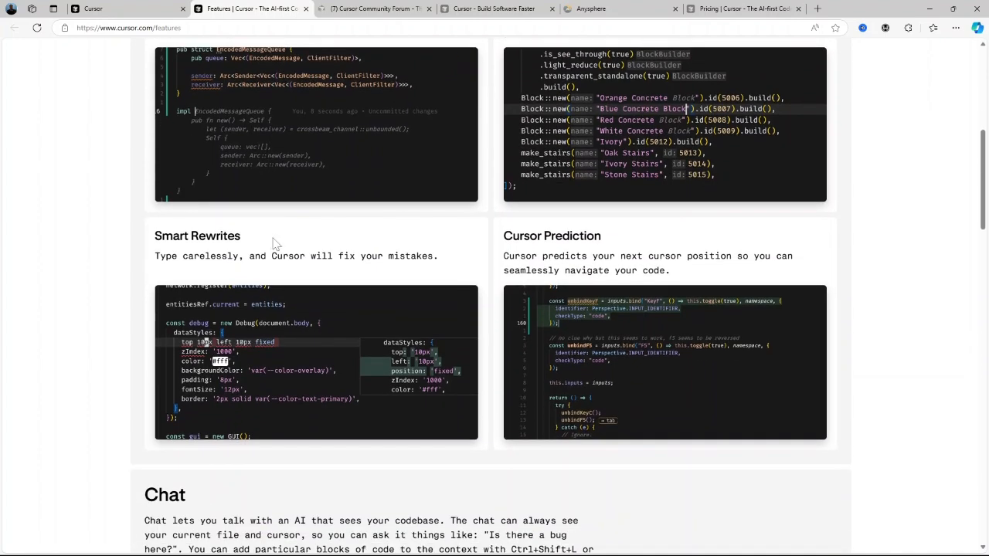
scroll("down", 3)
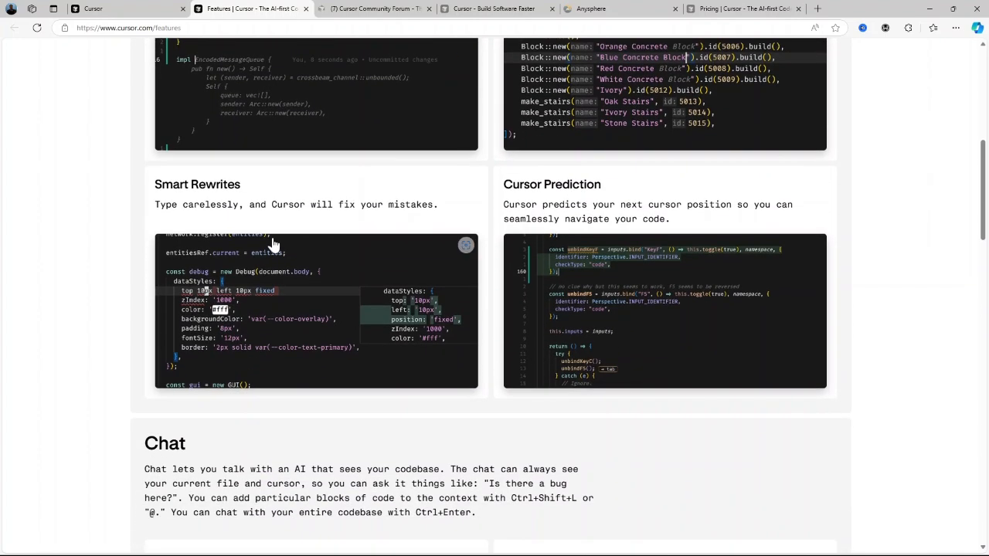
scroll("down", 3)
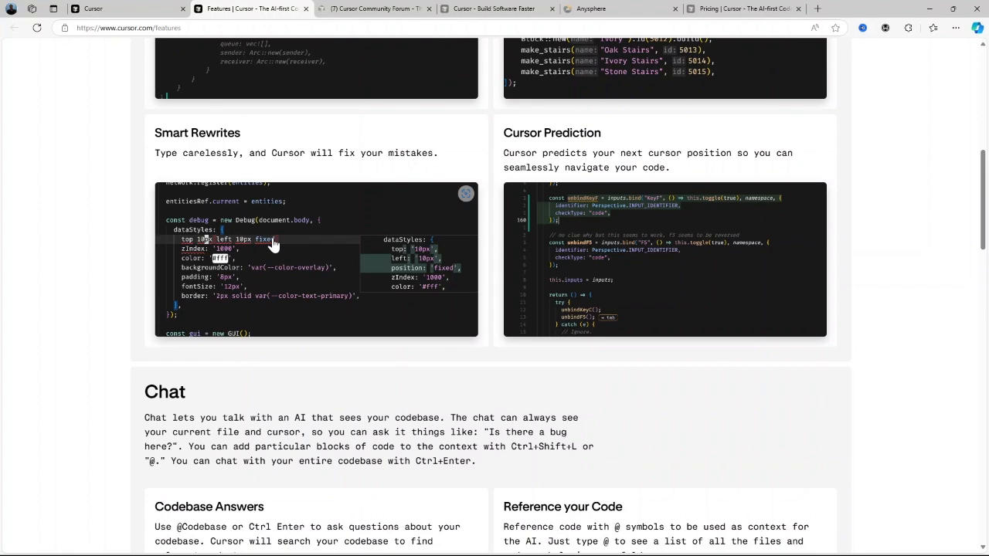
scroll("down", 3)
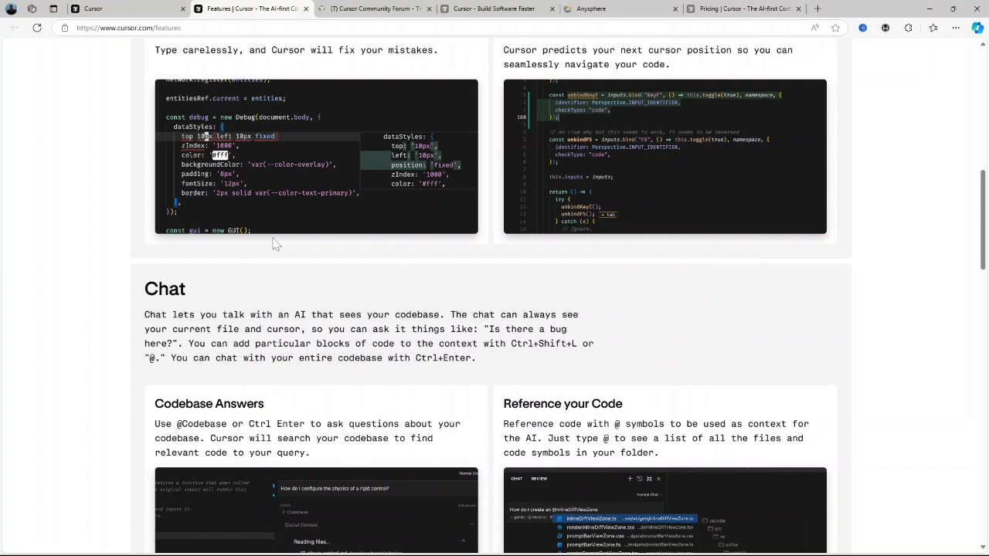
scroll("down", 3)
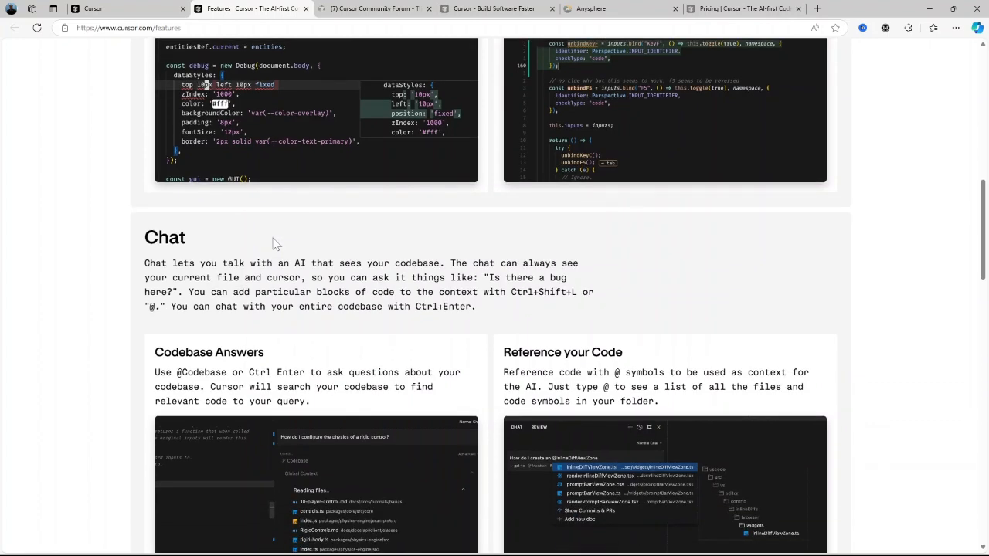
scroll("down", 3)
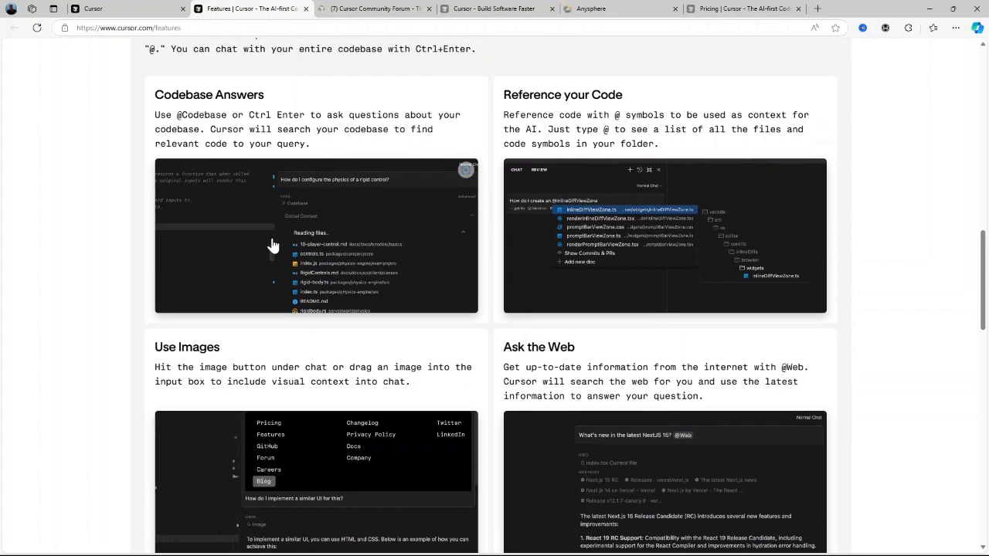
scroll("down", 3)
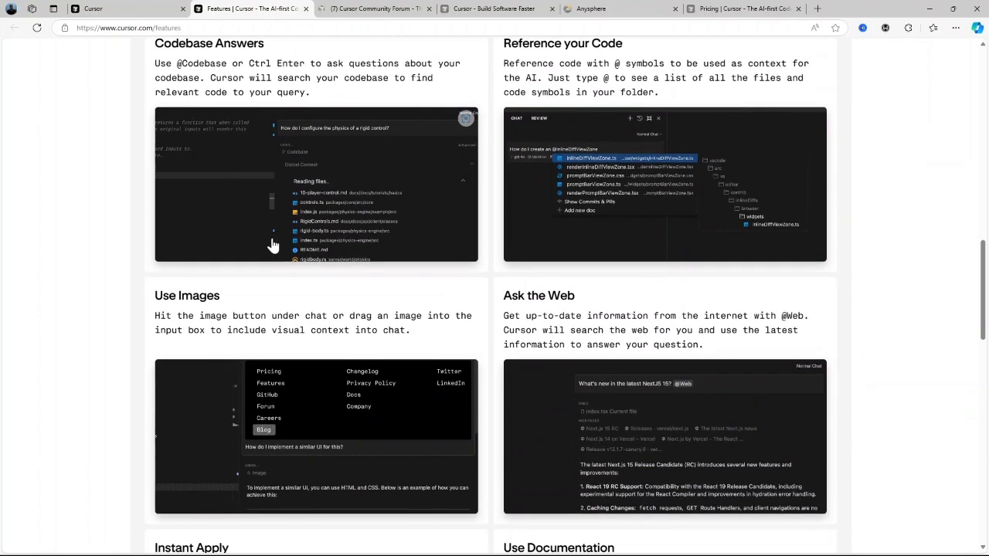
Read past Ctrl K to the Features footer, then switch to the Community Forum.
scroll("down", 3)
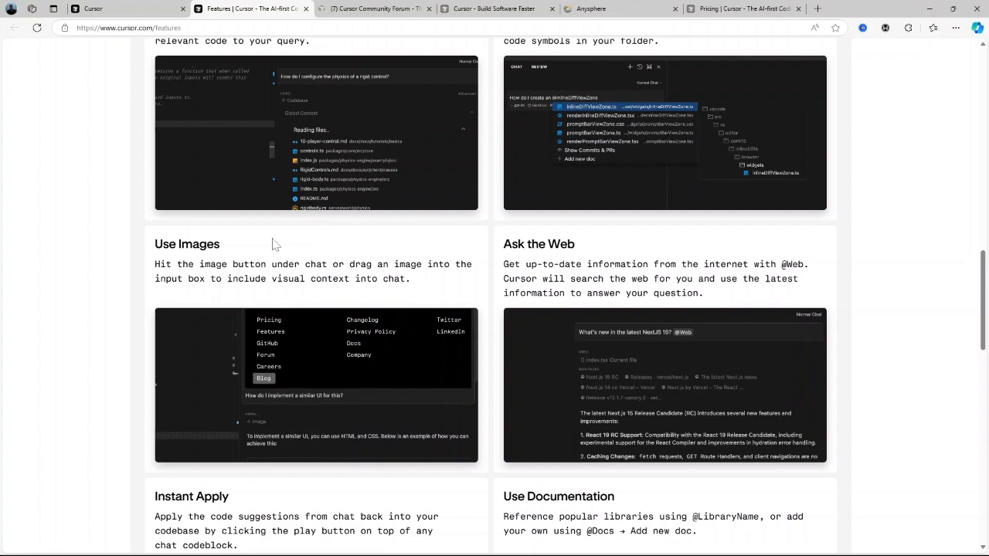
scroll("down", 3)
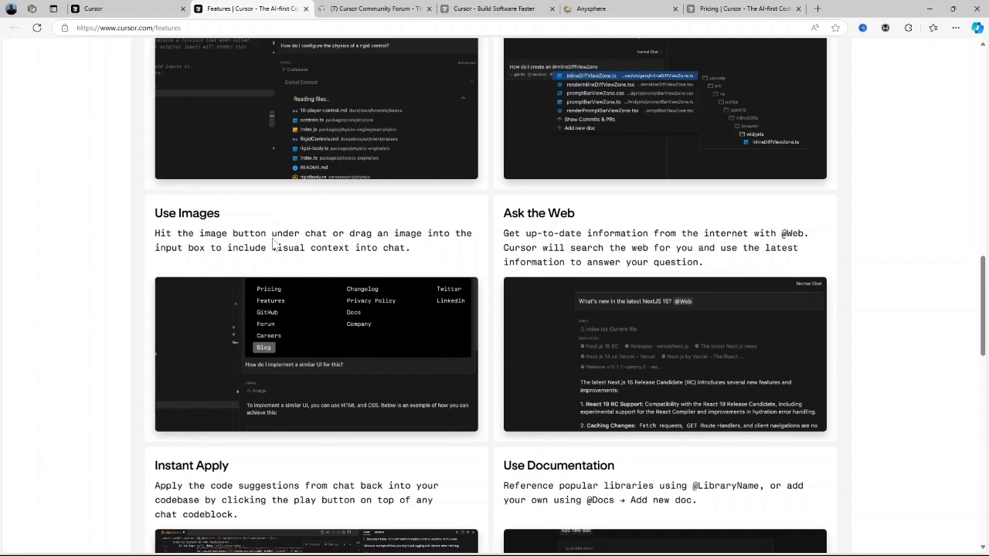
scroll("down", 3)
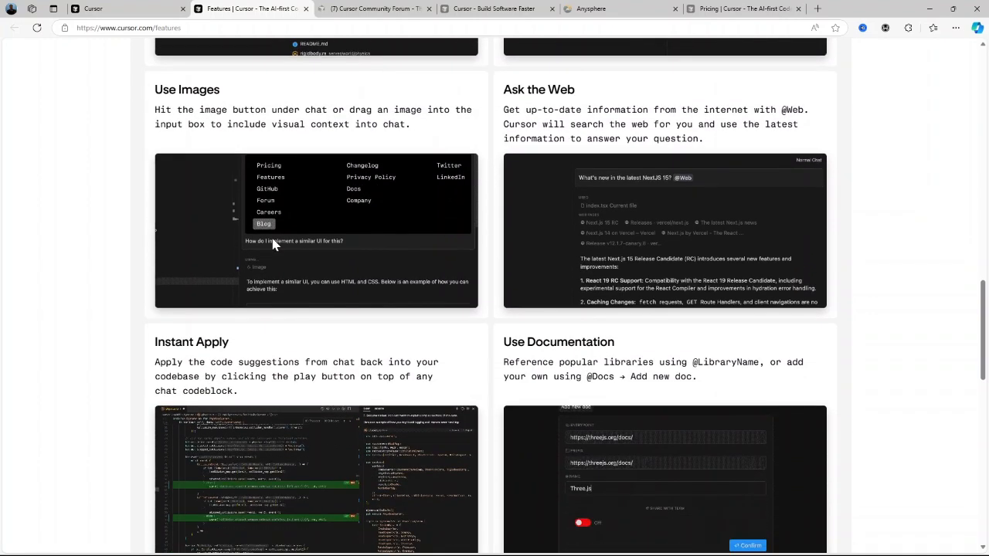
scroll("down", 3)
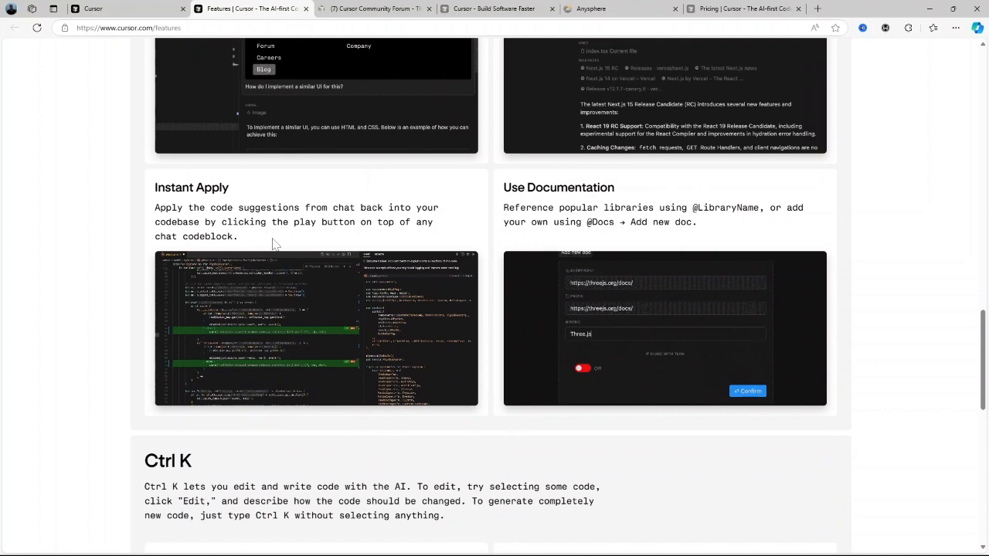
scroll("down", 3)
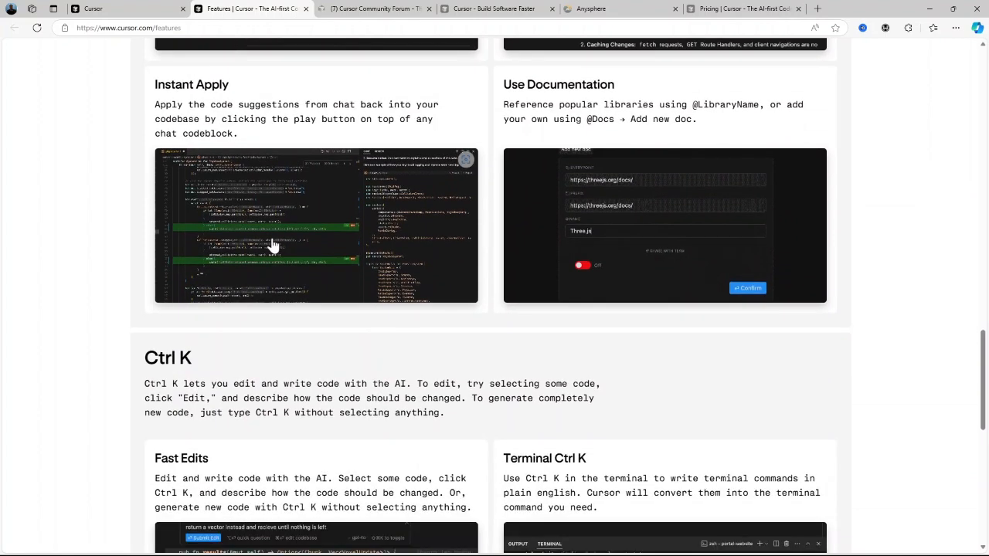
scroll("down", 3)
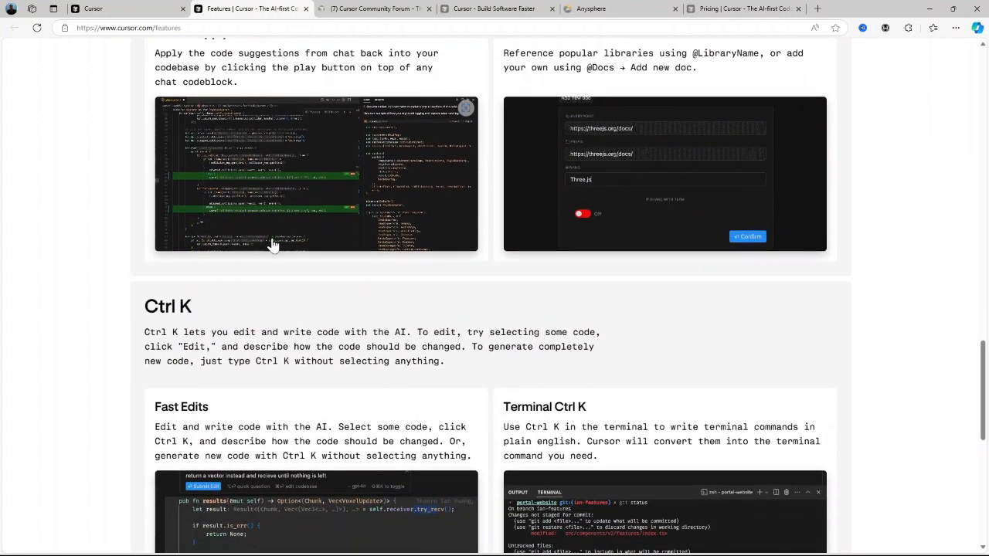
scroll("down", 3)
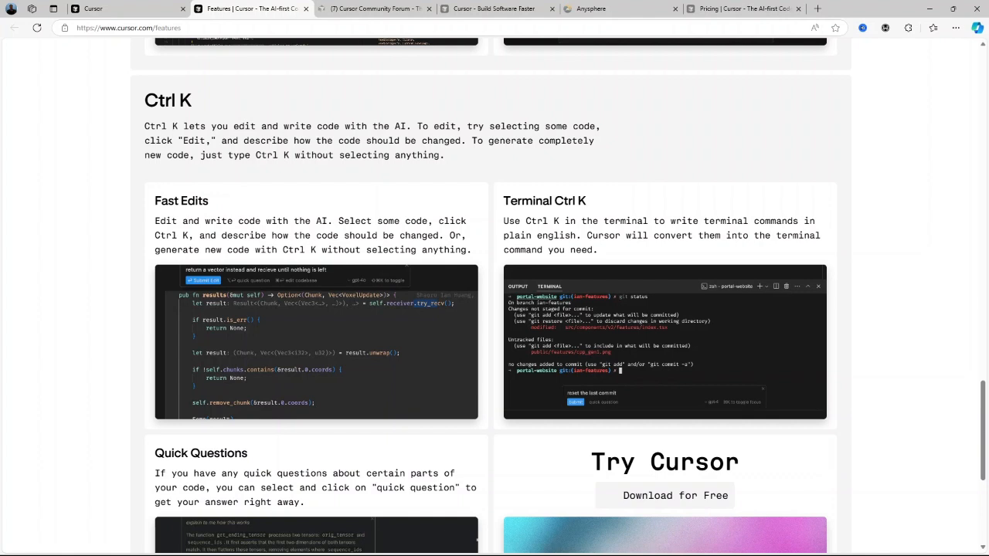
scroll("down", 3)
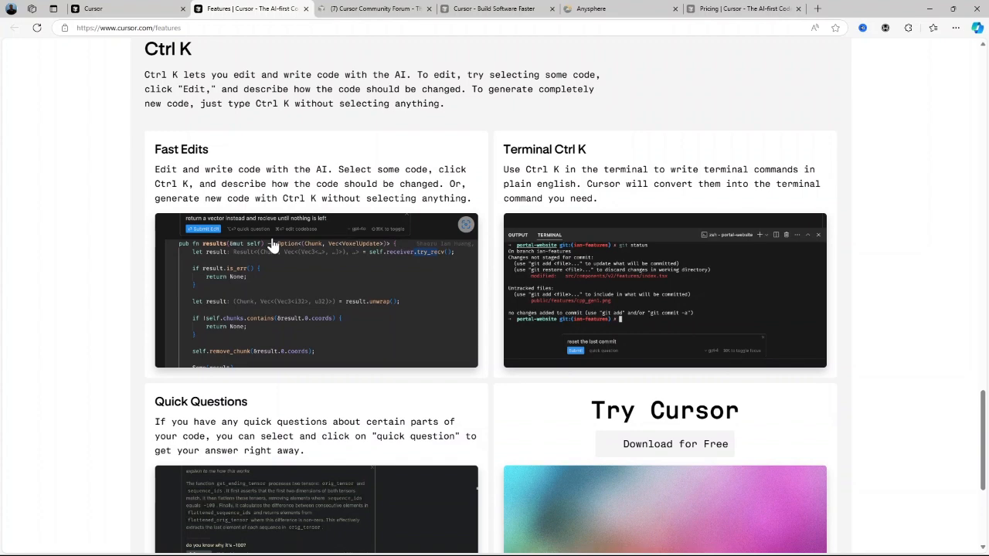
scroll("down", 3)
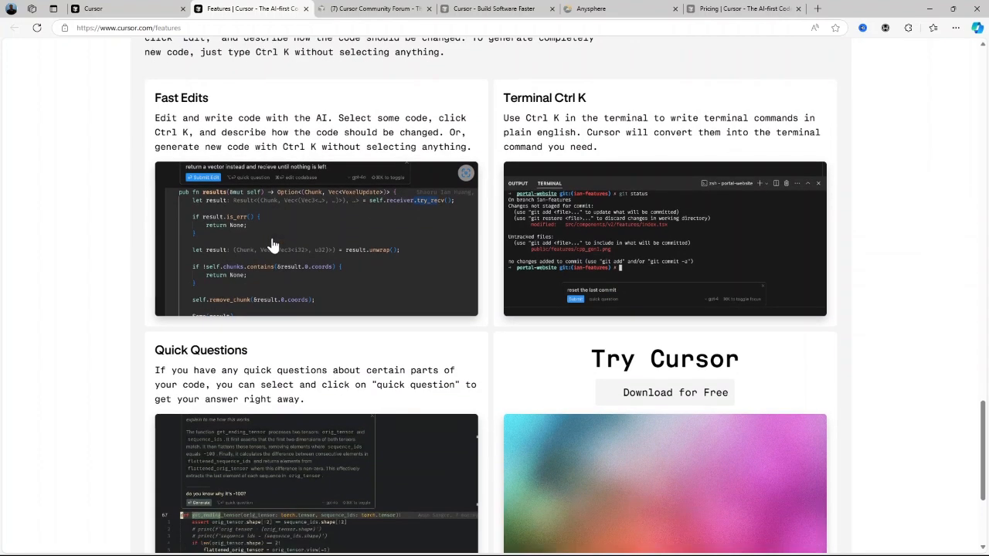
scroll("down", 3)
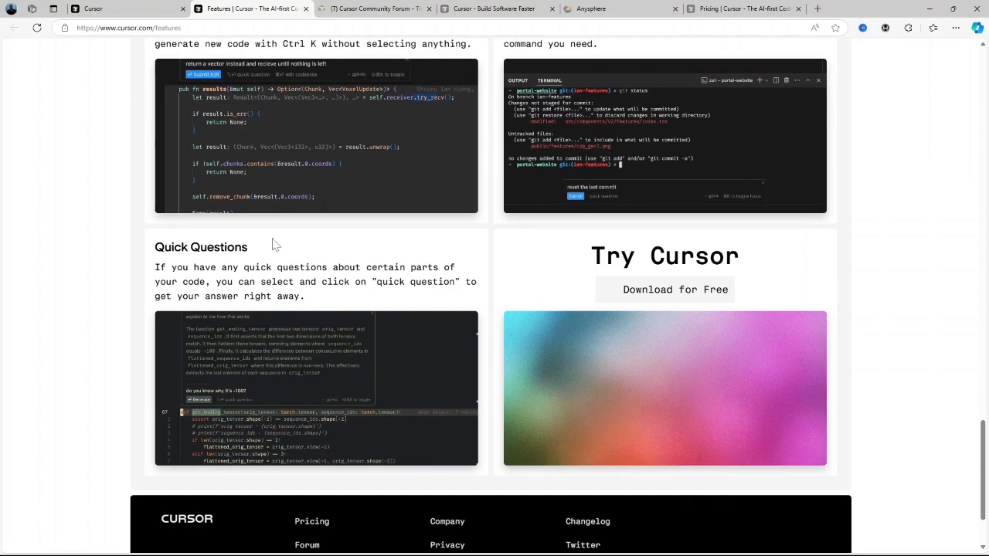
scroll("down", 3)
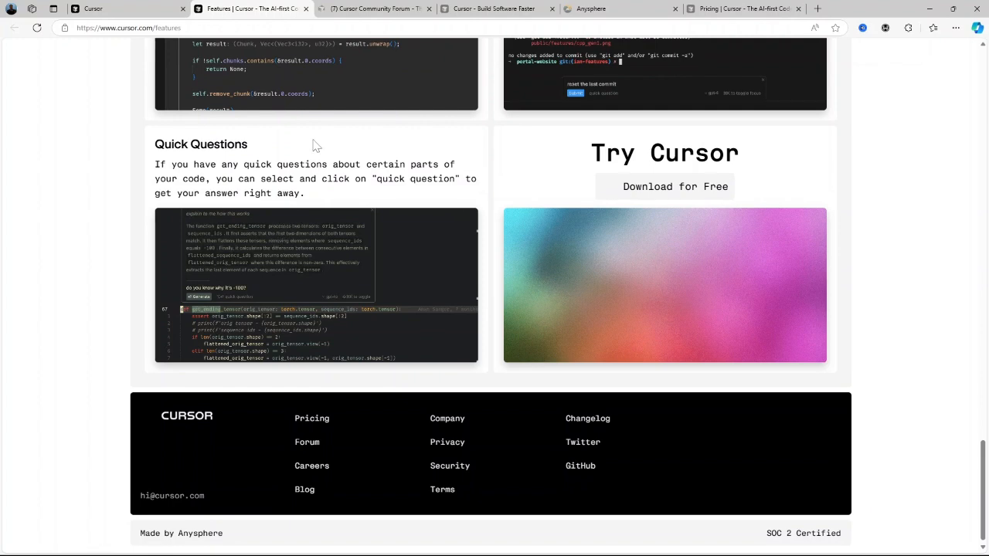
left_click(374, 9)
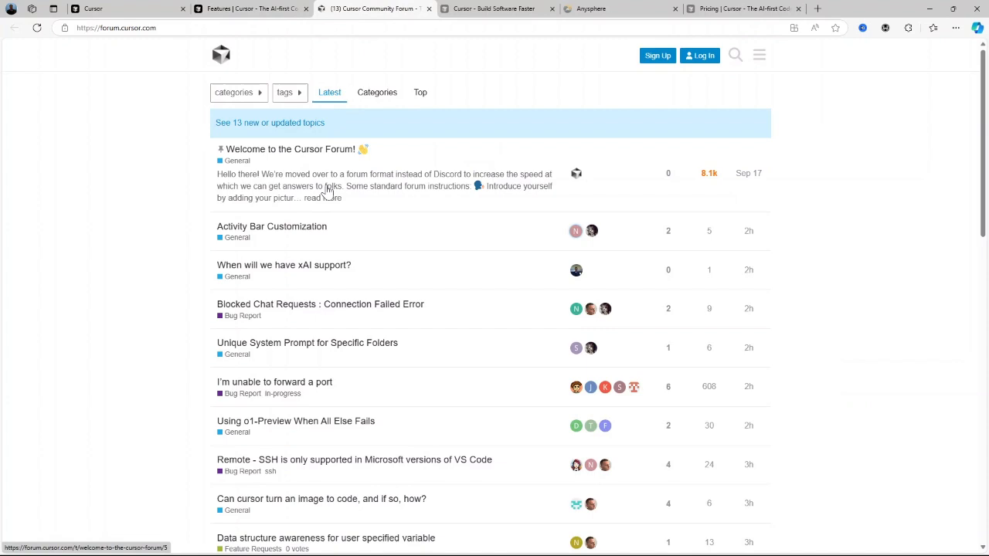
Scroll the forum's Latest topics down to Installation issue and SSH Connection to Replit.
scroll("down", 3)
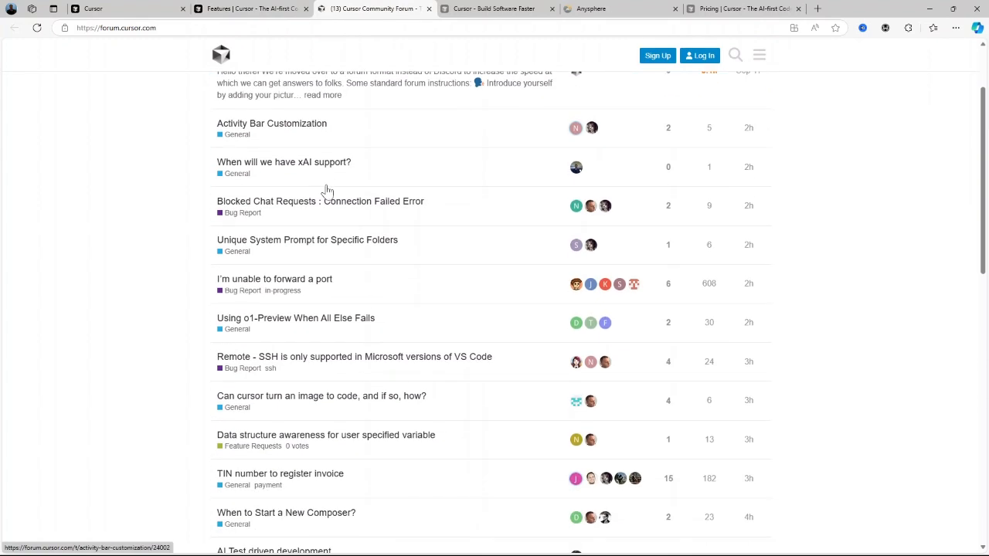
mouse_move(327, 192)
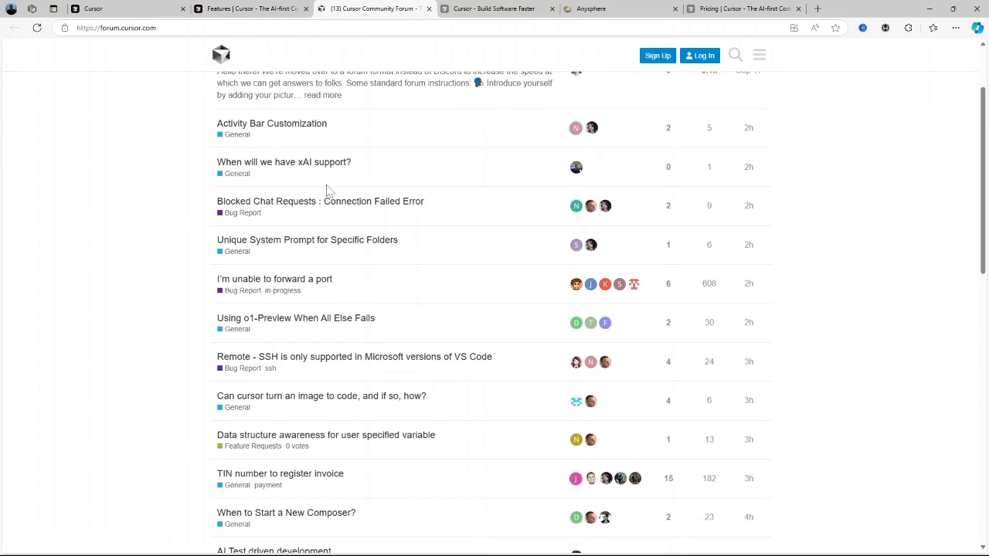
scroll("down", 3)
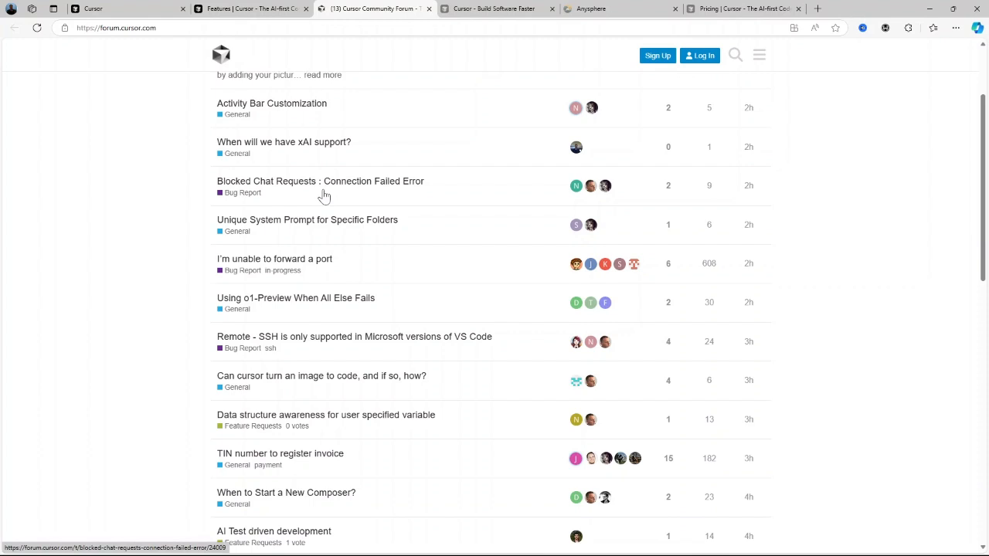
scroll("down", 3)
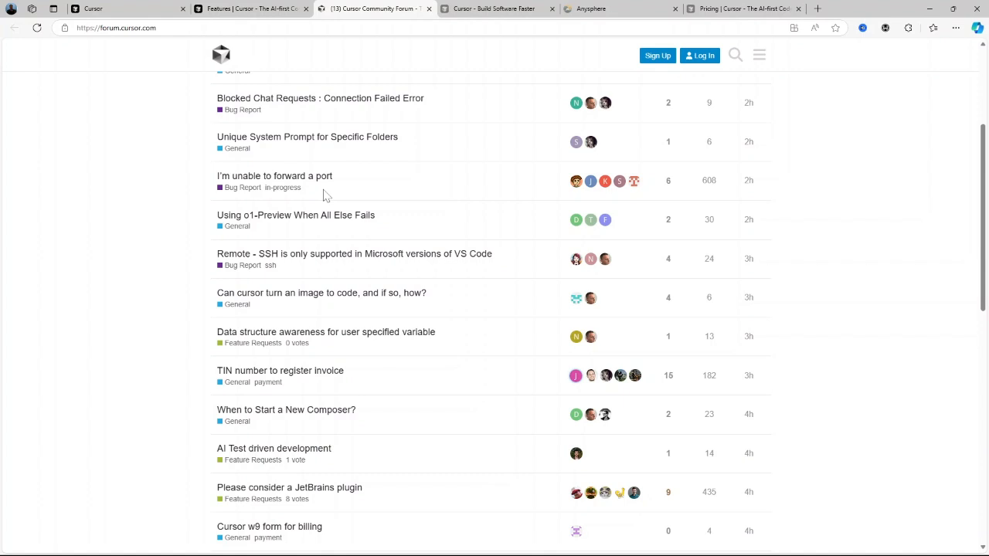
scroll("down", 3)
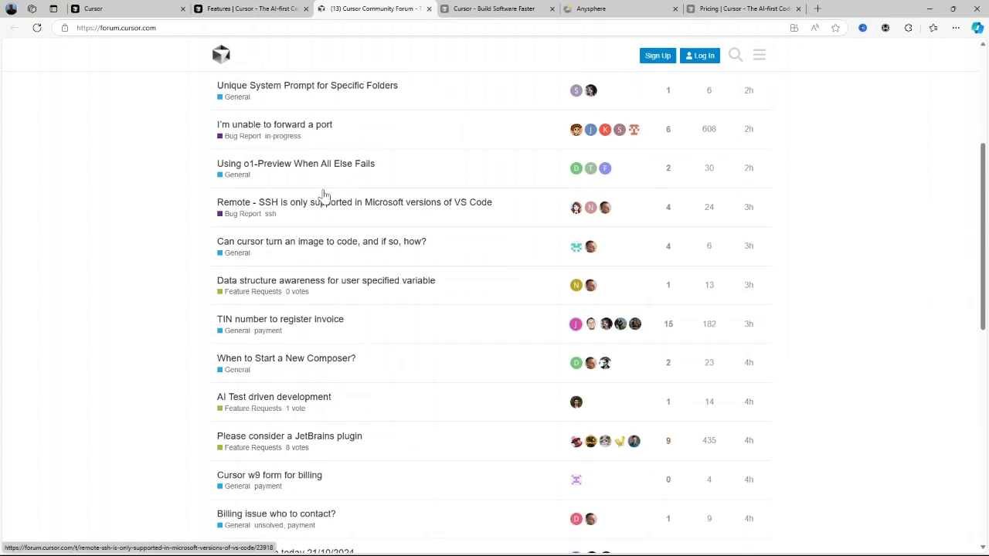
scroll("down", 3)
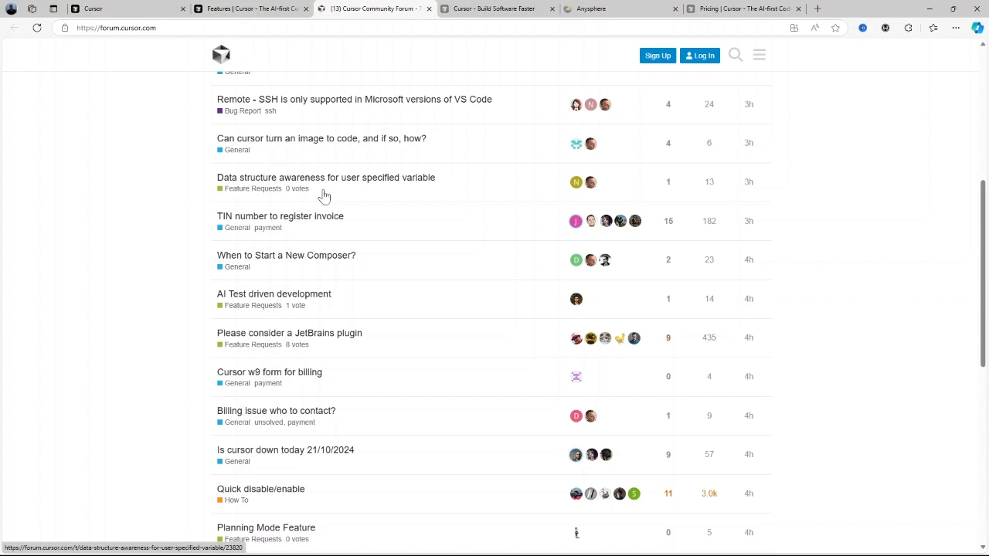
scroll("down", 3)
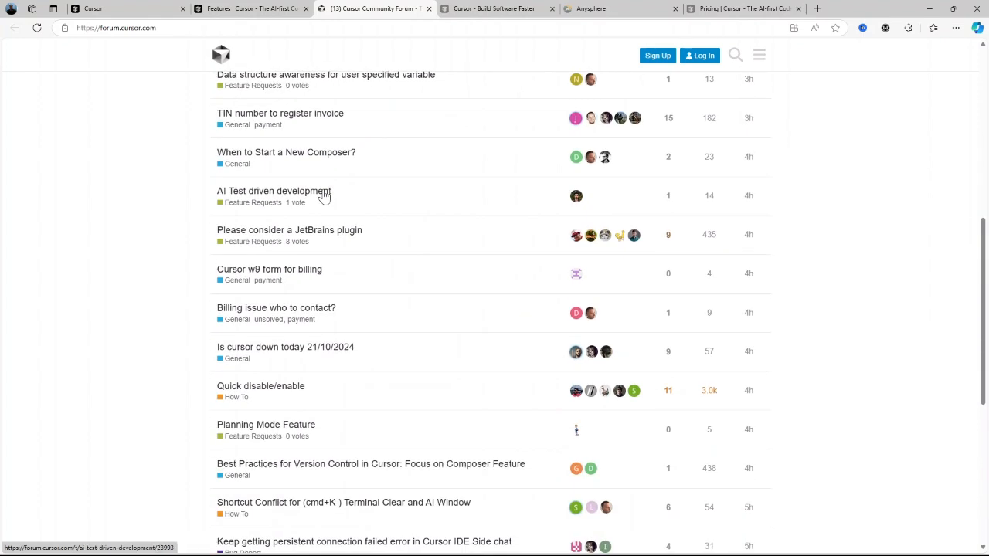
scroll("down", 3)
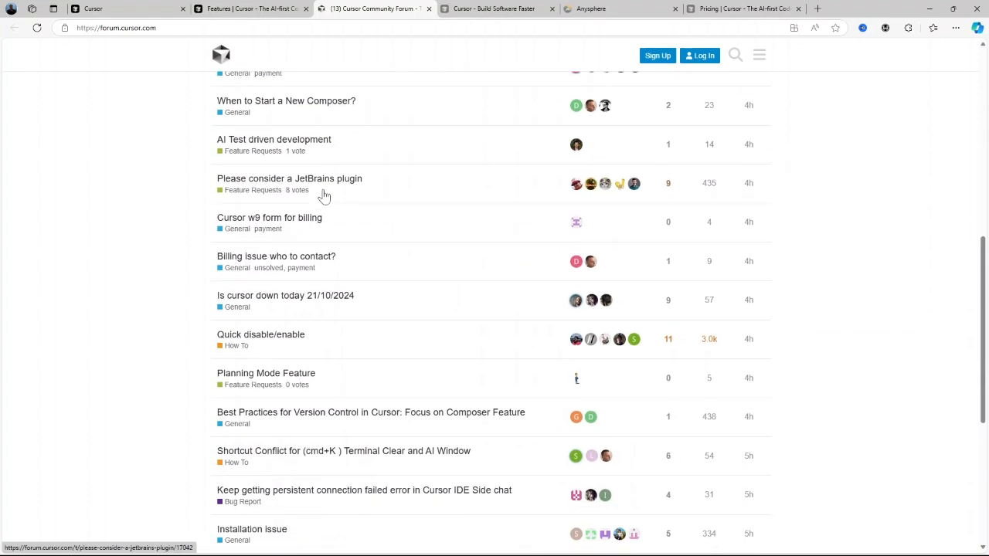
scroll("down", 3)
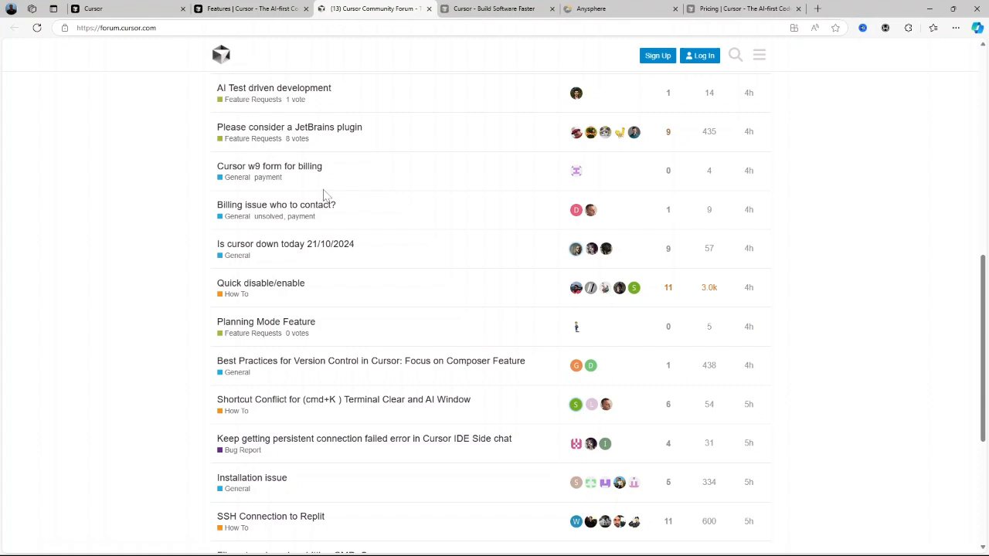
scroll("down", 3)
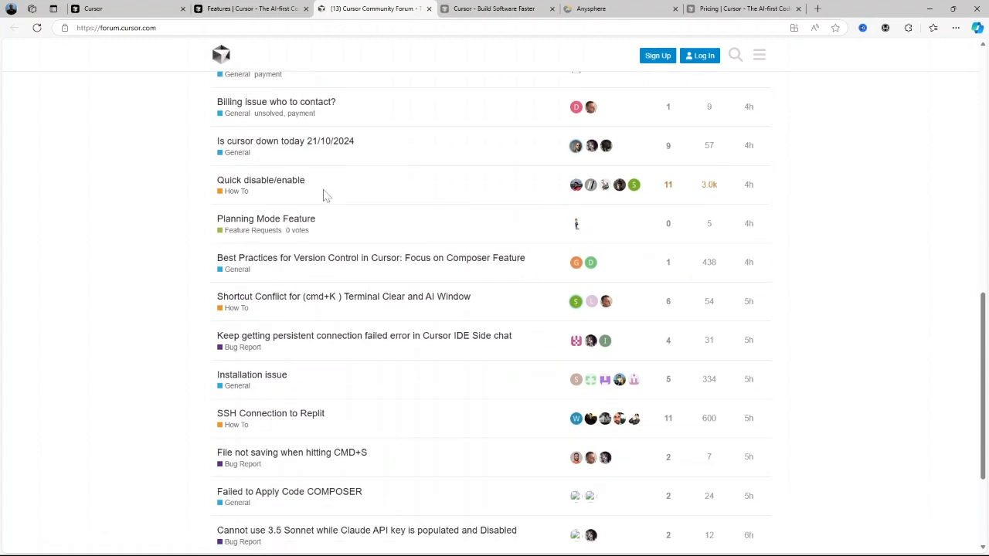
scroll("down", 3)
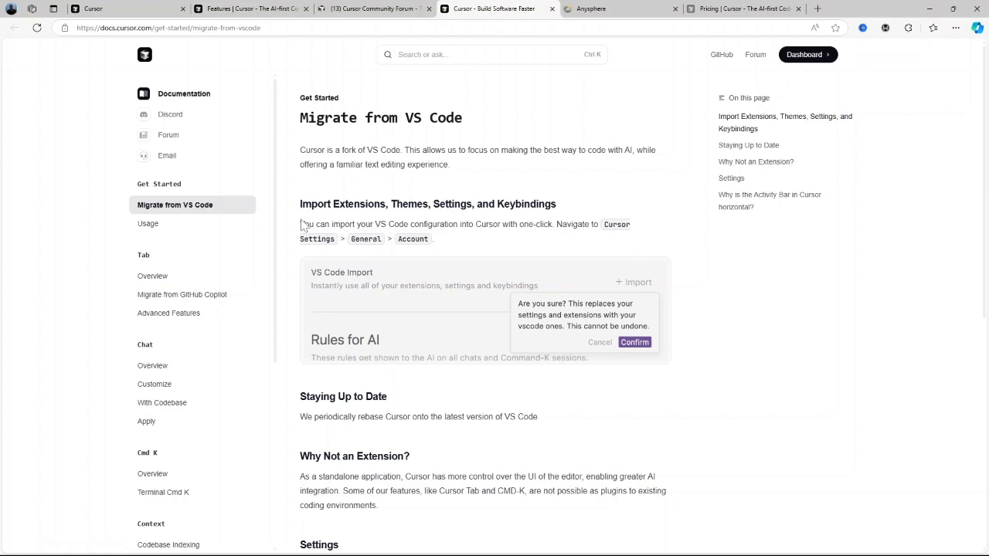
Read the Migrate from VS Code docs down to Settings and the Activity Bar section.
scroll("down", 3)
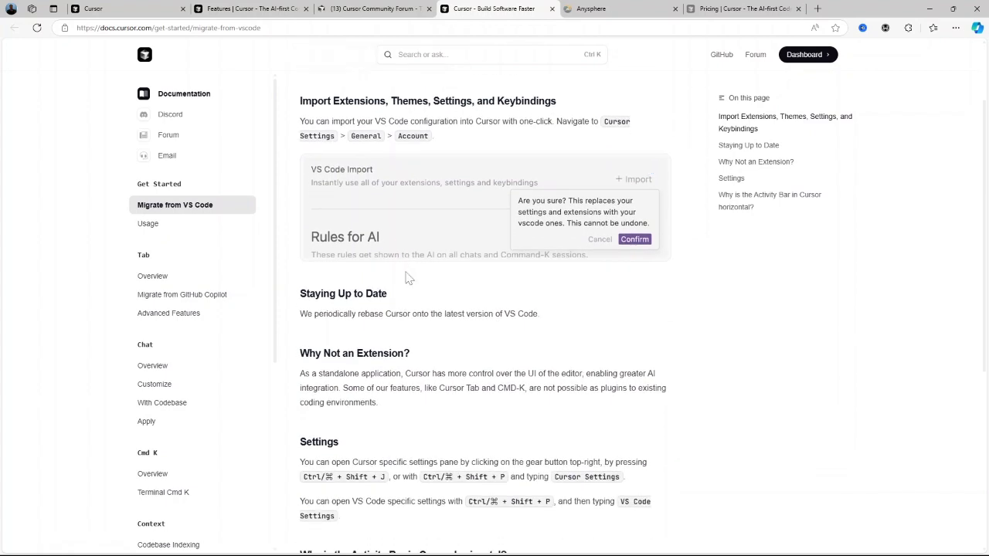
scroll("down", 3)
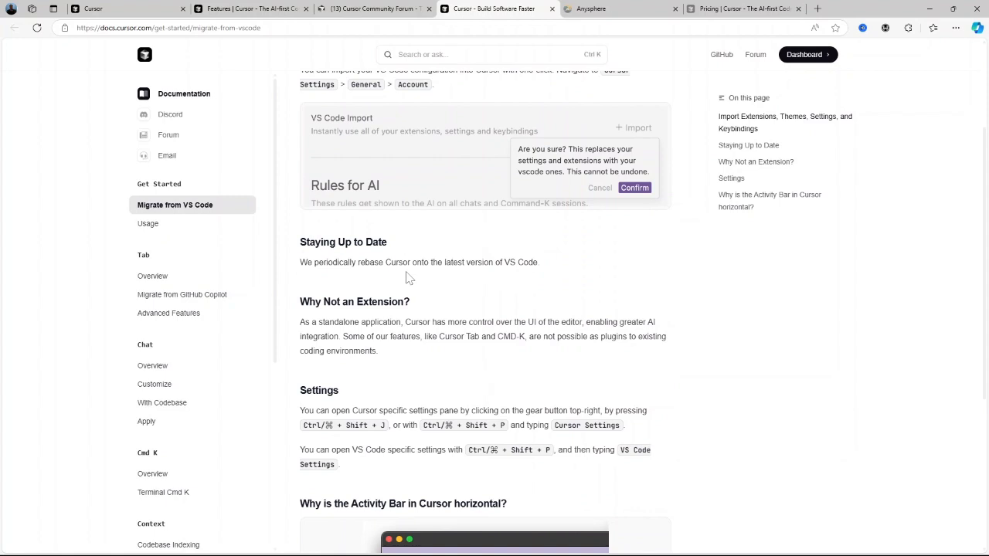
scroll("down", 3)
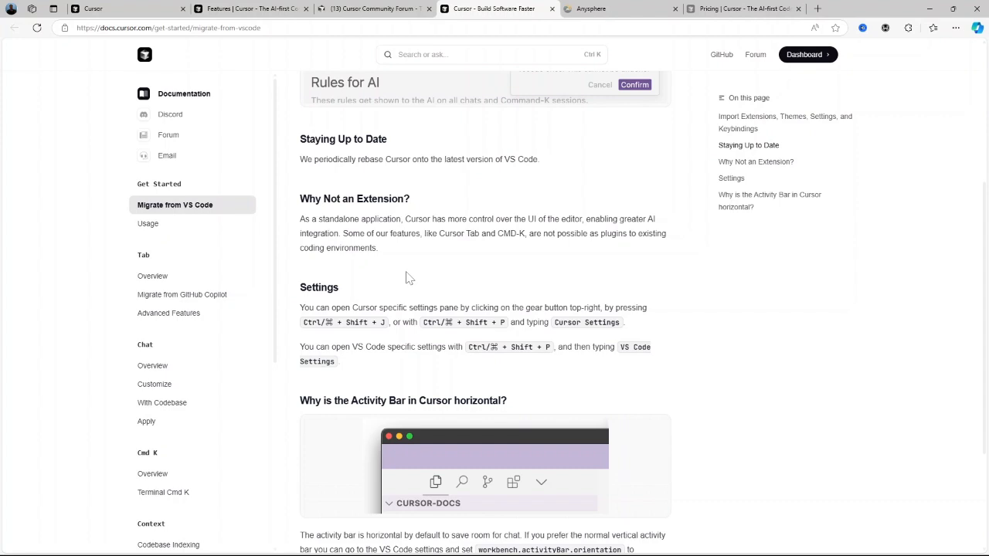
scroll("down", 3)
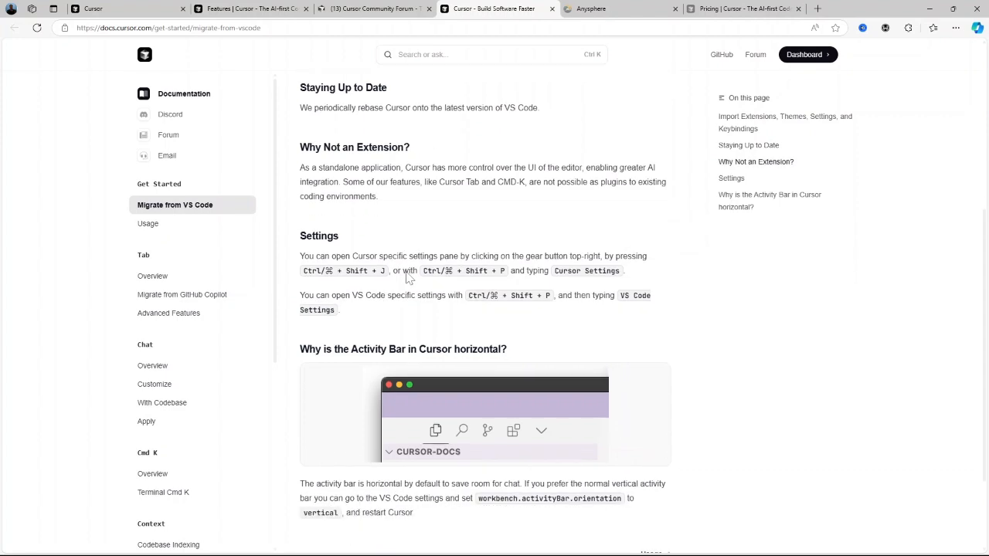
scroll("down", 3)
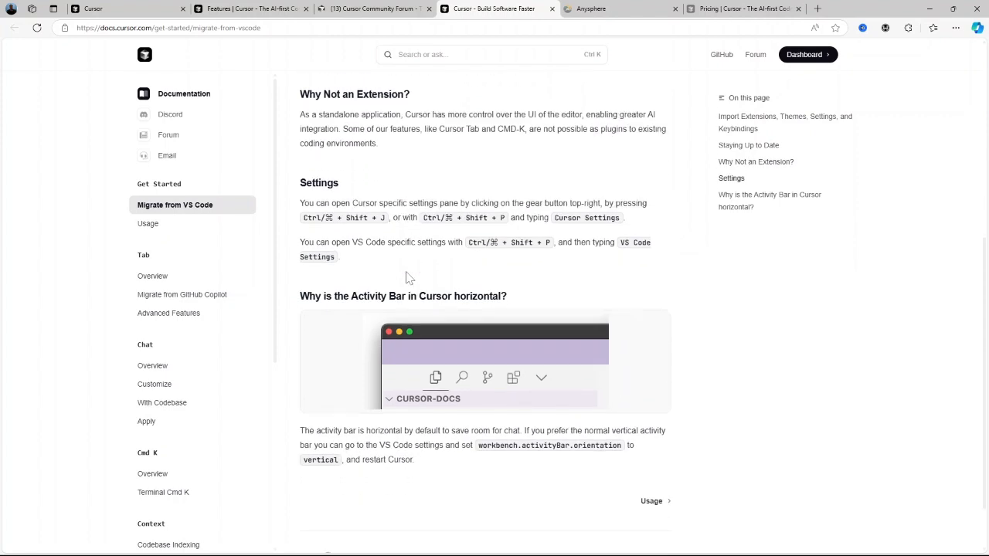
scroll("down", 3)
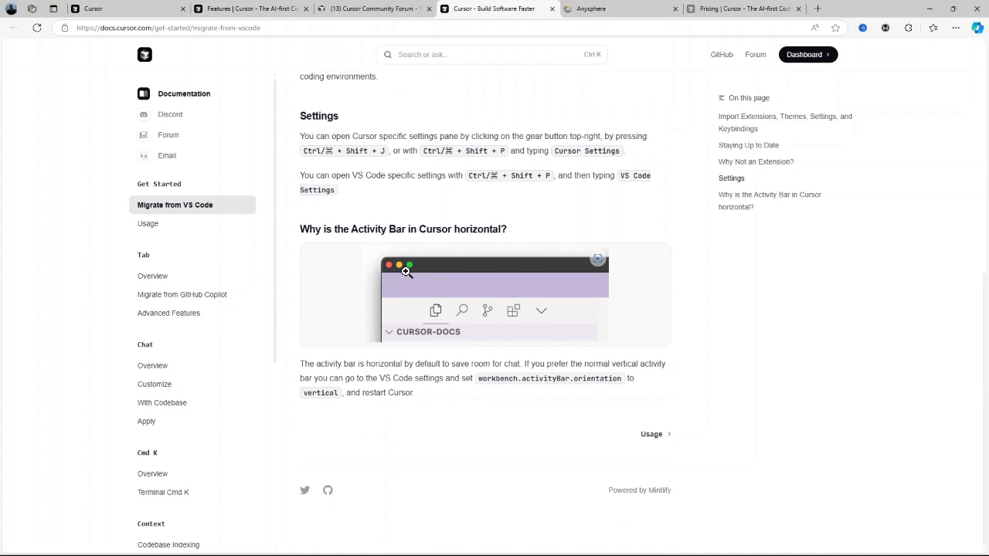
mouse_move(608, 322)
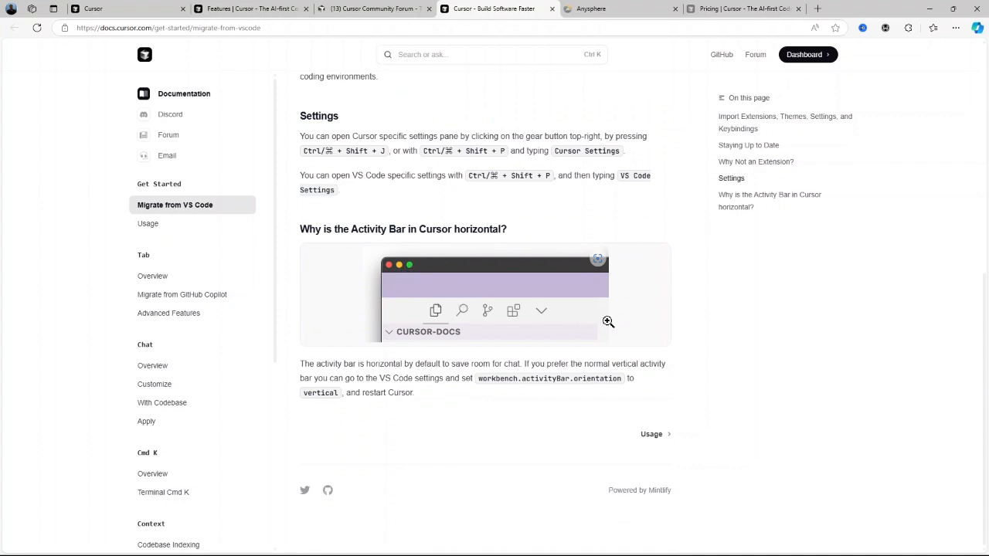
Read Anysphere's Engineering Genius mission and three Careers roles, then return to Cursor's home page.
left_click(614, 8)
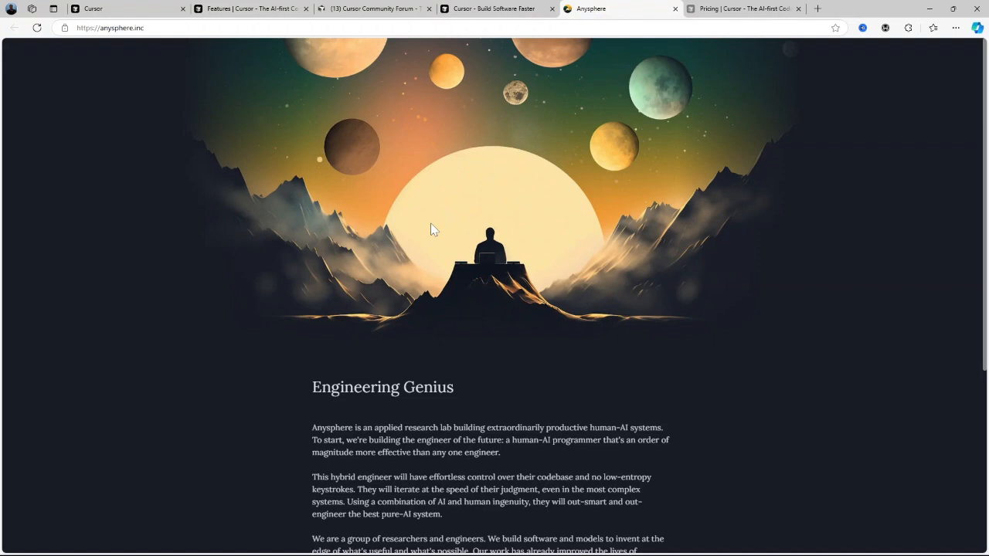
scroll("down", 3)
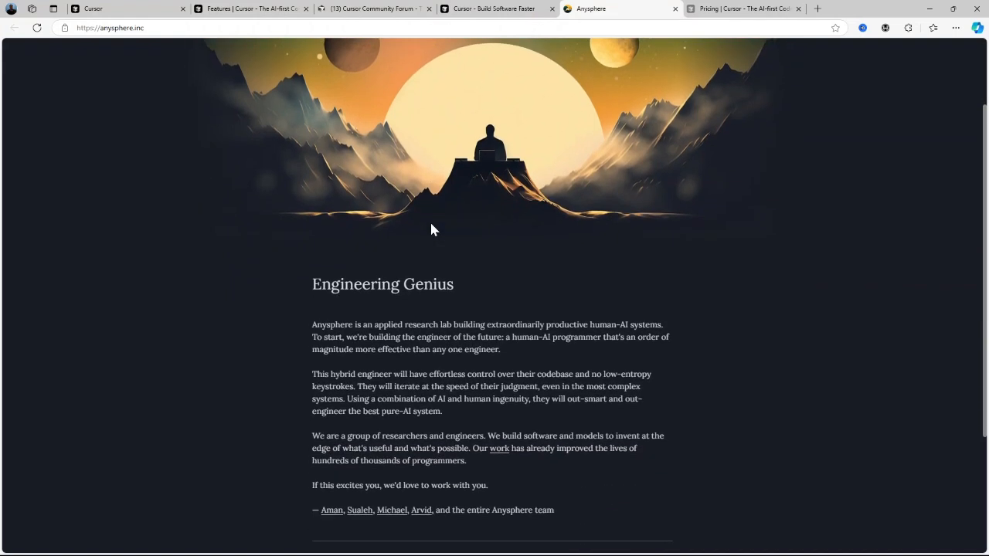
scroll("down", 3)
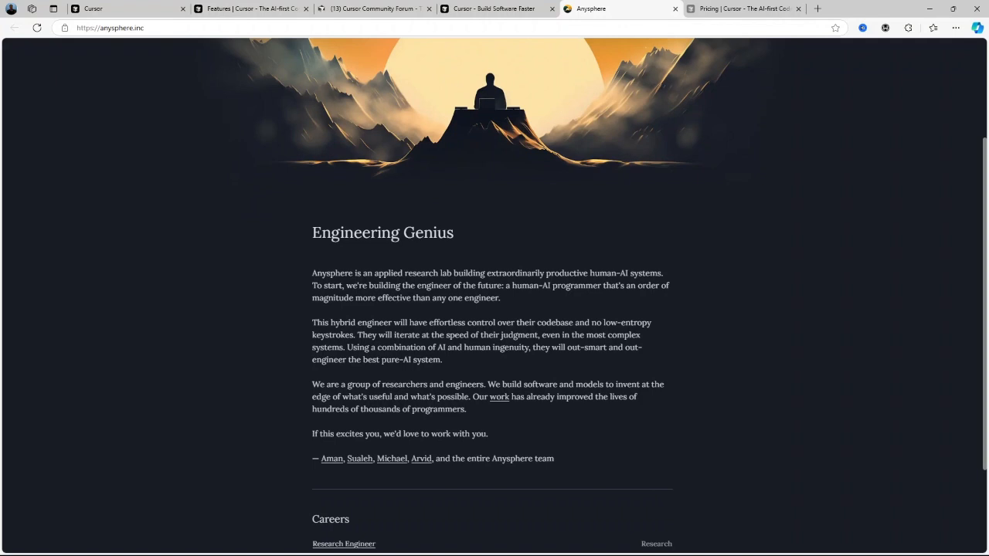
scroll("down", 3)
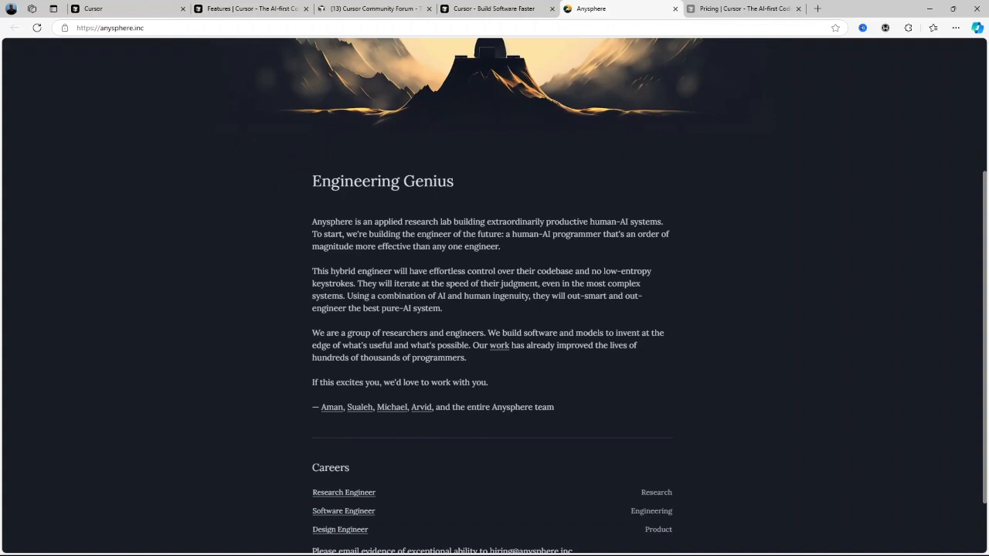
scroll("down", 3)
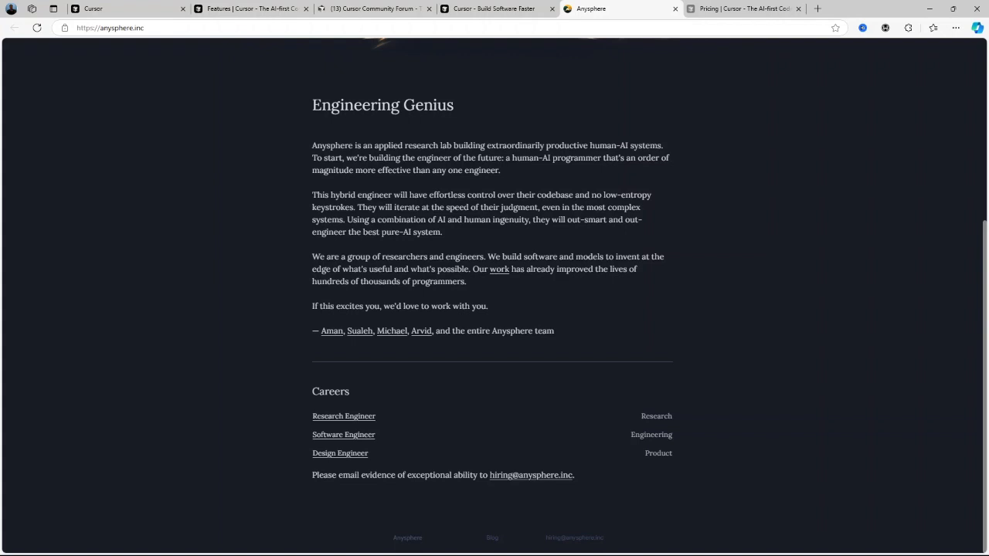
mouse_move(423, 341)
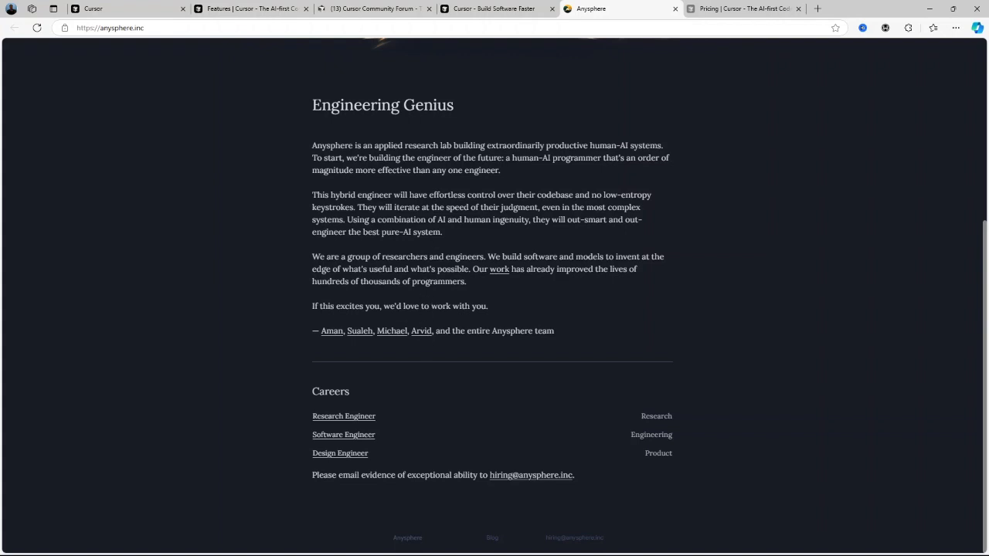
left_click(123, 9)
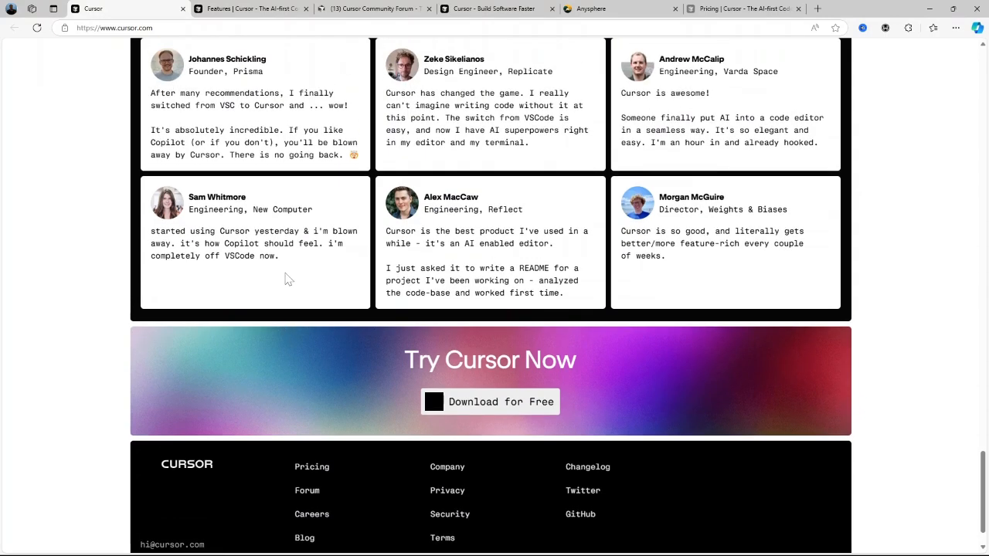
Review the home page testimonials and 'parallelize this because the api is slow' edit demo.
scroll("up", 3)
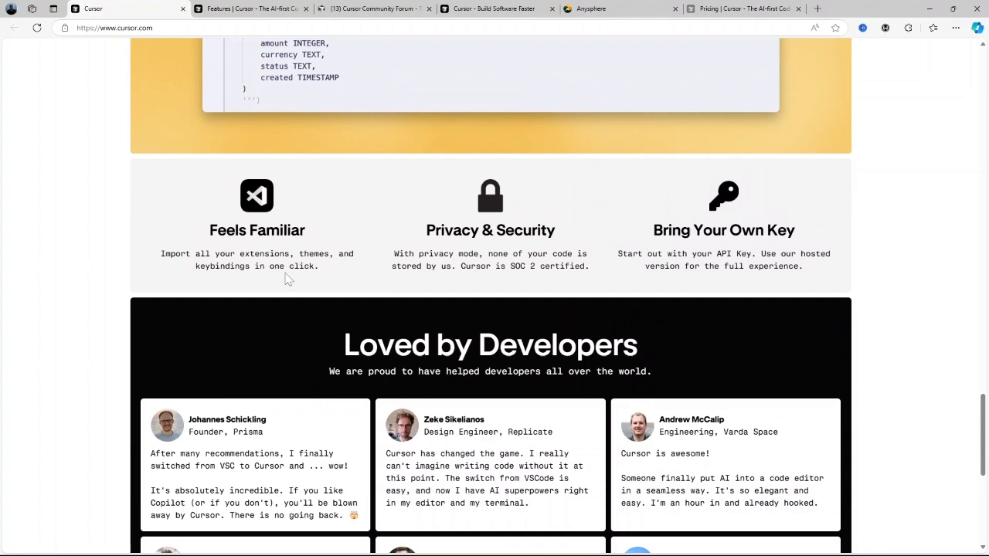
scroll("down", 3)
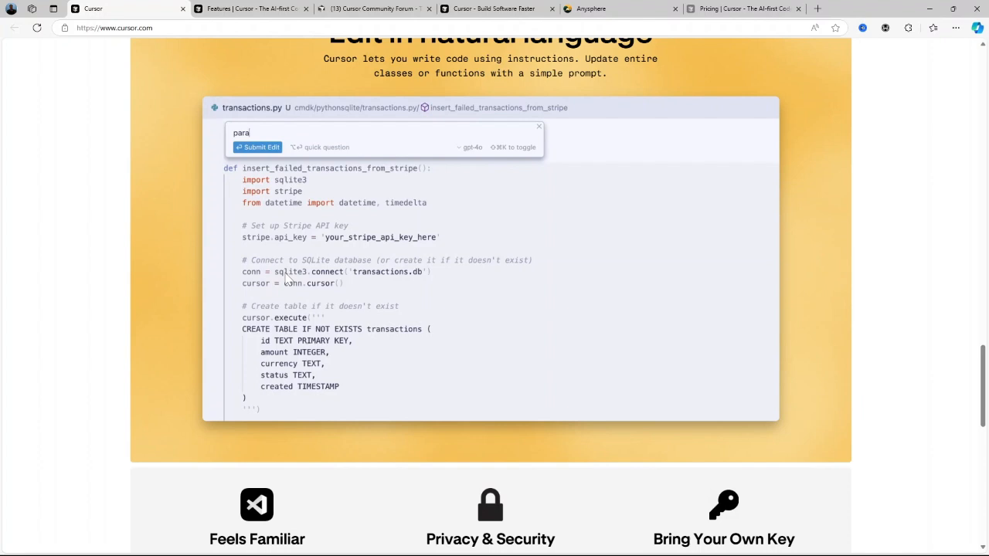
type("parallelize this because the api is slow")
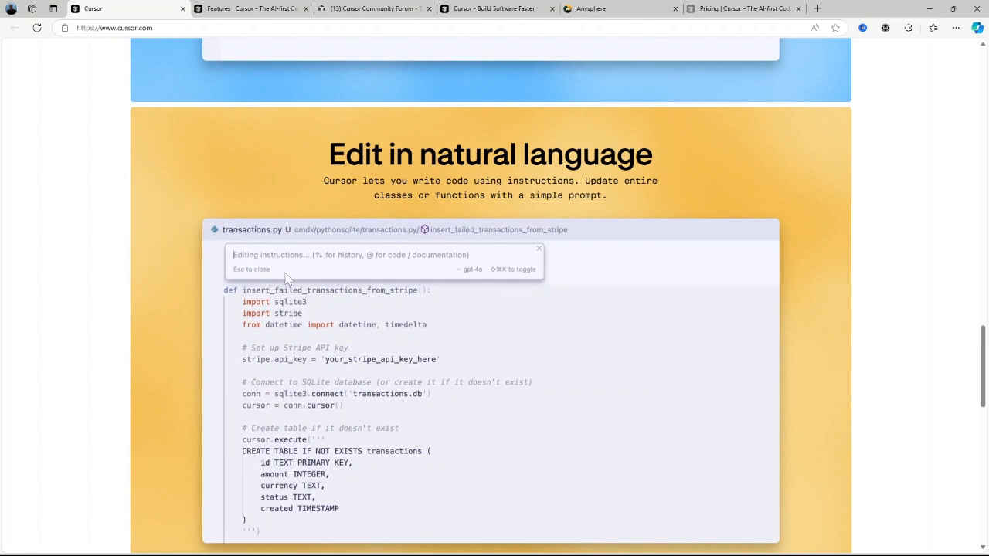
type("parallelize this because the api is slow")
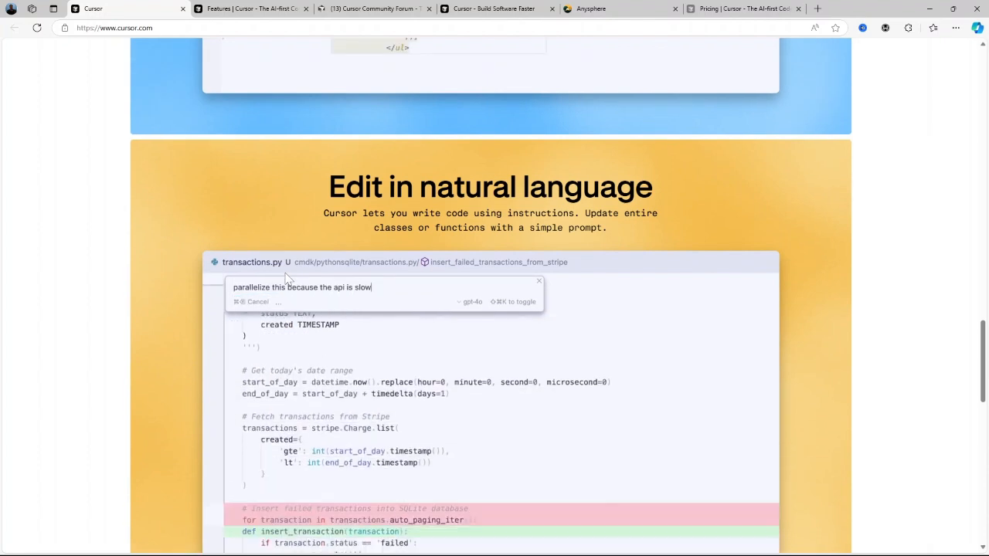
scroll("down", 3)
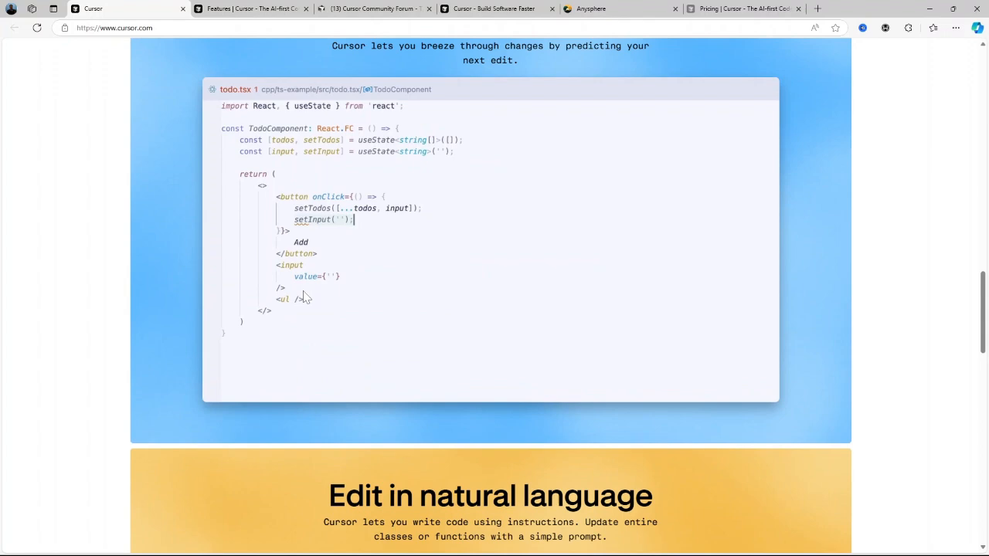
scroll("down", 3)
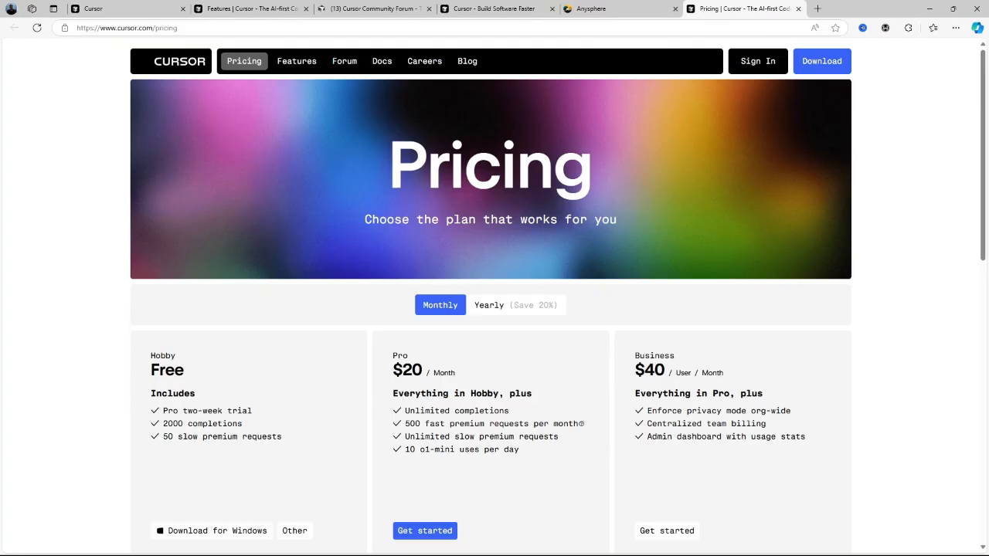
mouse_move(208, 387)
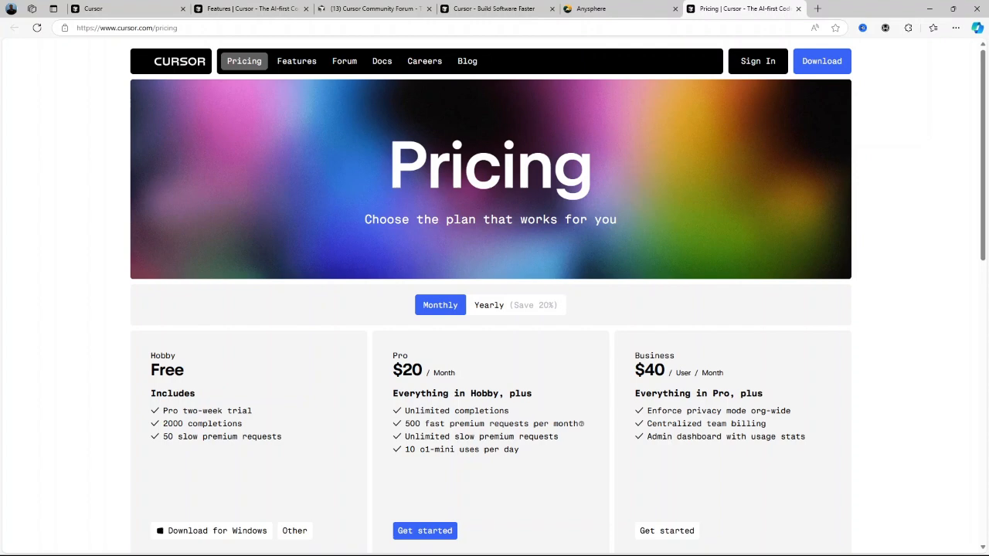
mouse_move(479, 425)
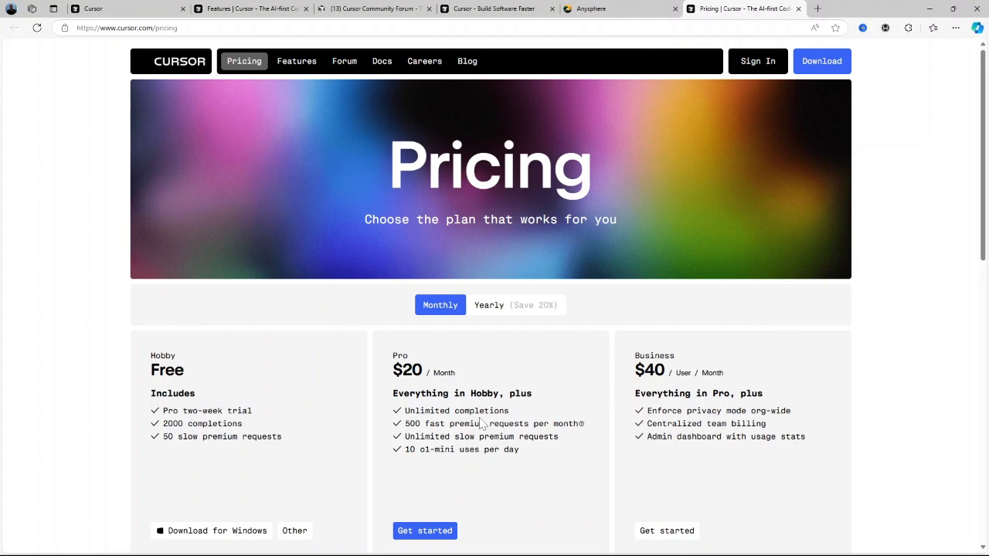
mouse_move(674, 379)
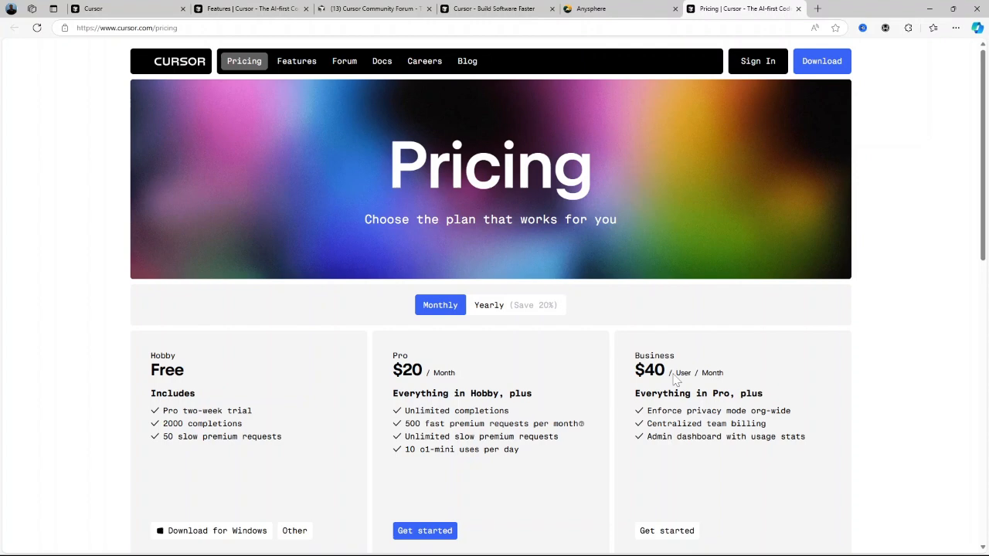
mouse_move(678, 383)
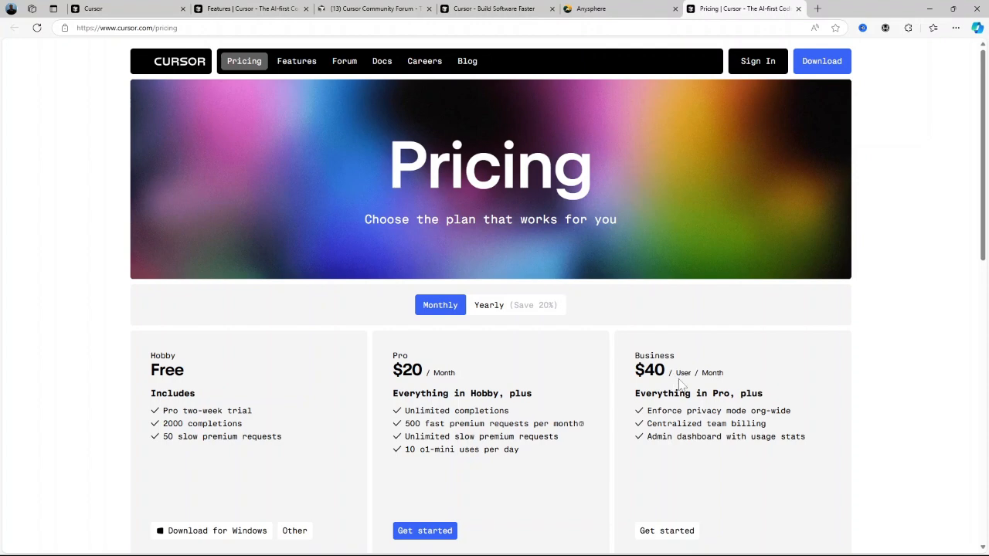
mouse_move(689, 387)
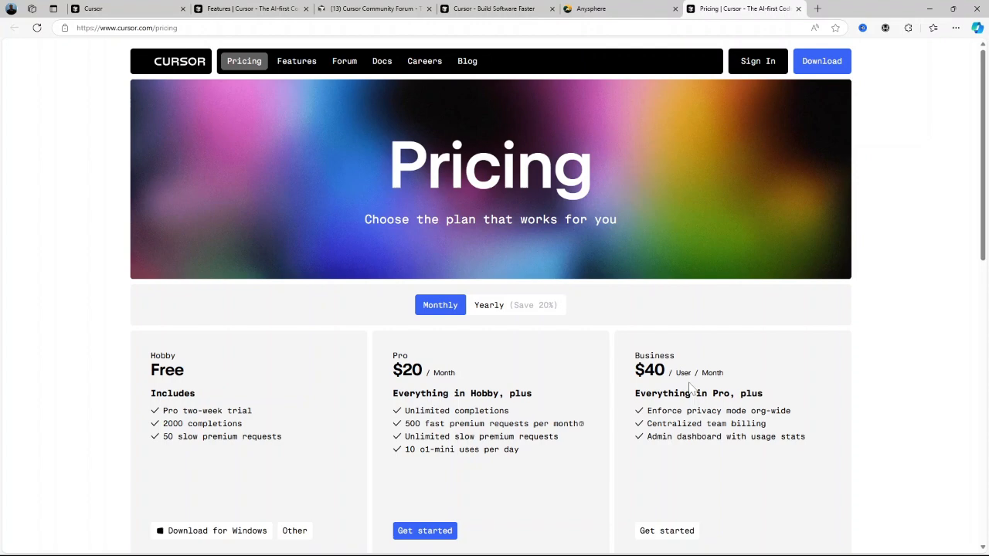
Review the Hobby Free, Pro $20 and Business $40 plan cards.
scroll("down", 3)
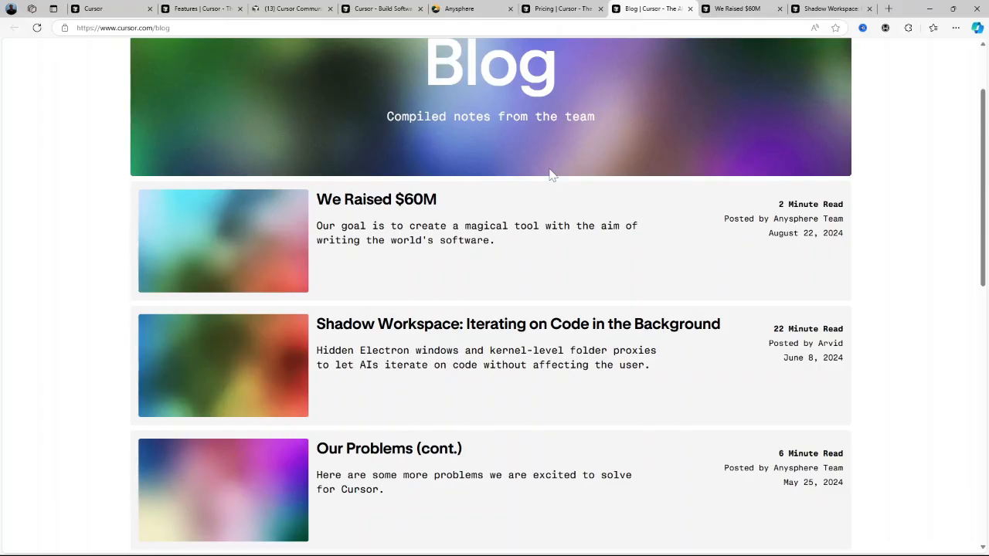
Scroll the Blog post list down to older posts like Prompt Design.
scroll("down", 3)
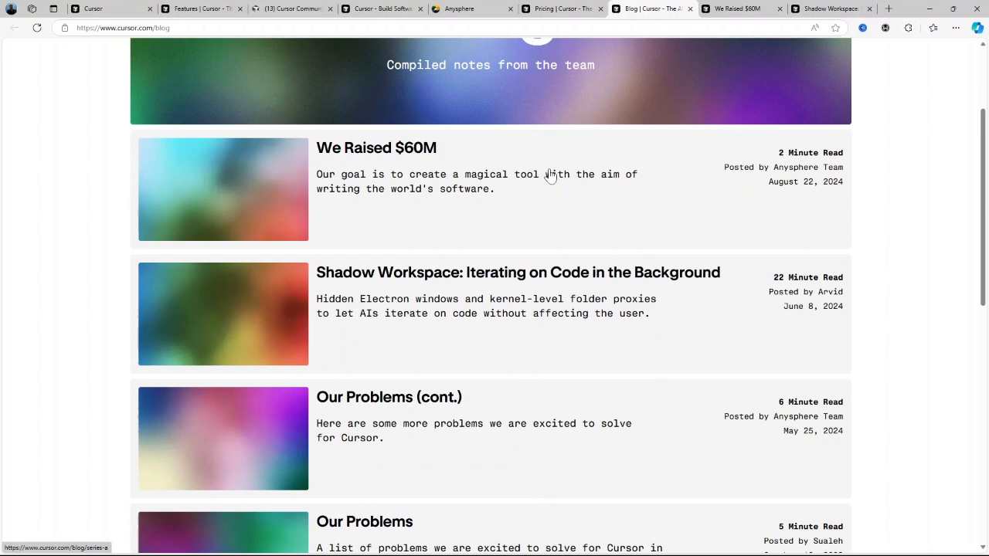
scroll("down", 3)
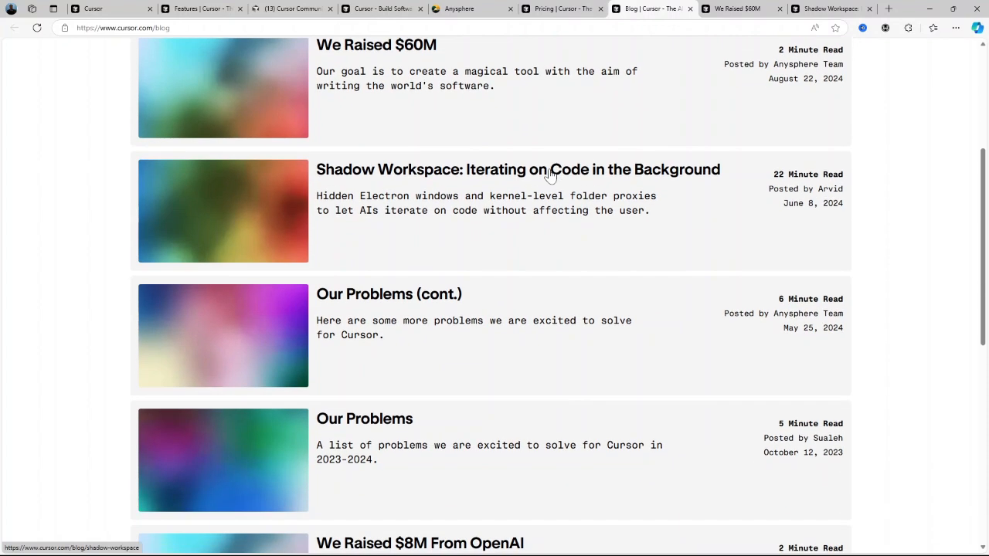
scroll("down", 3)
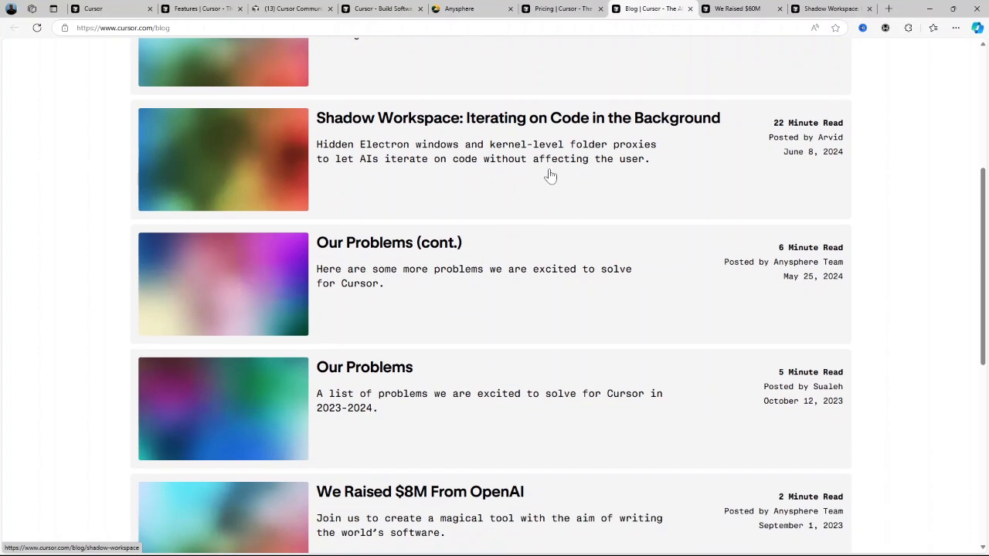
scroll("down", 3)
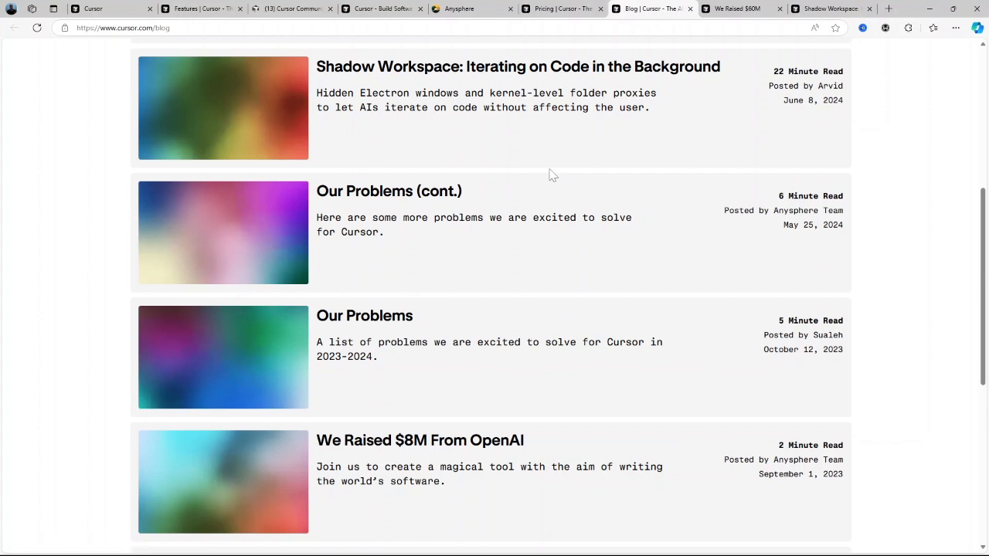
scroll("down", 3)
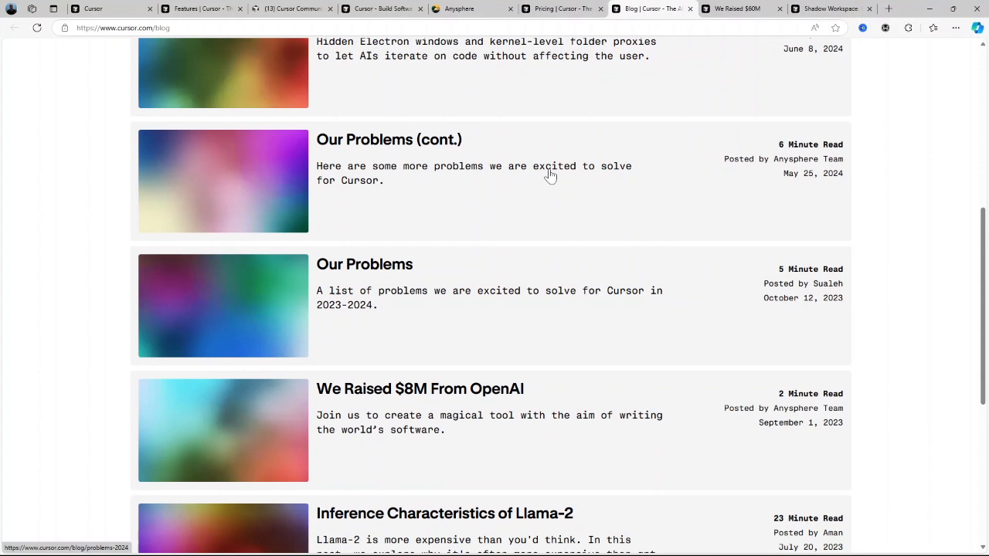
scroll("down", 3)
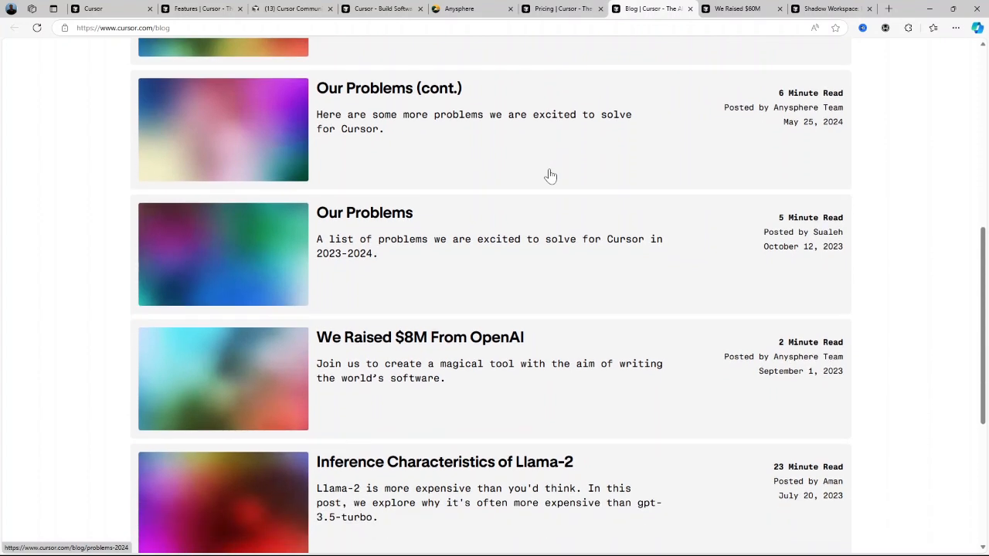
scroll("down", 3)
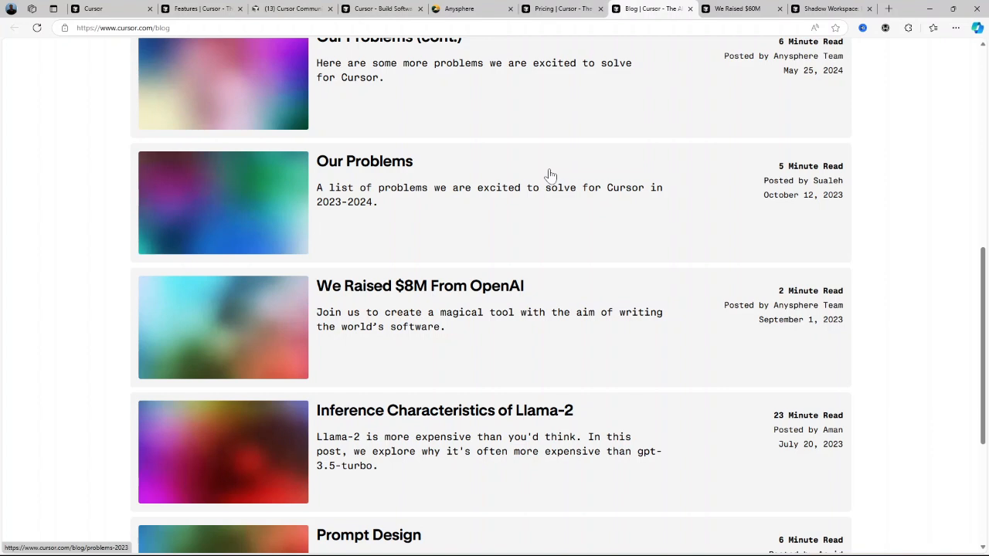
scroll("down", 3)
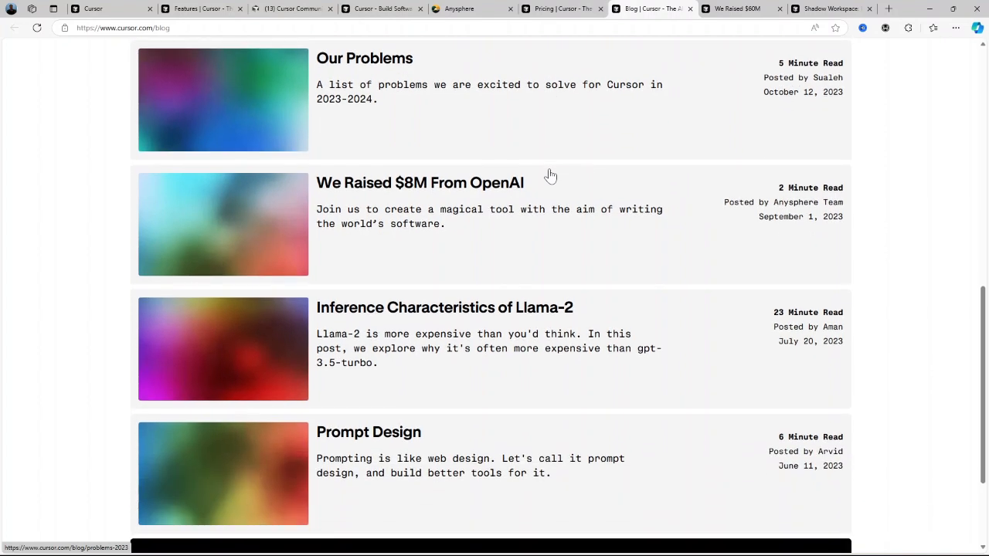
scroll("down", 3)
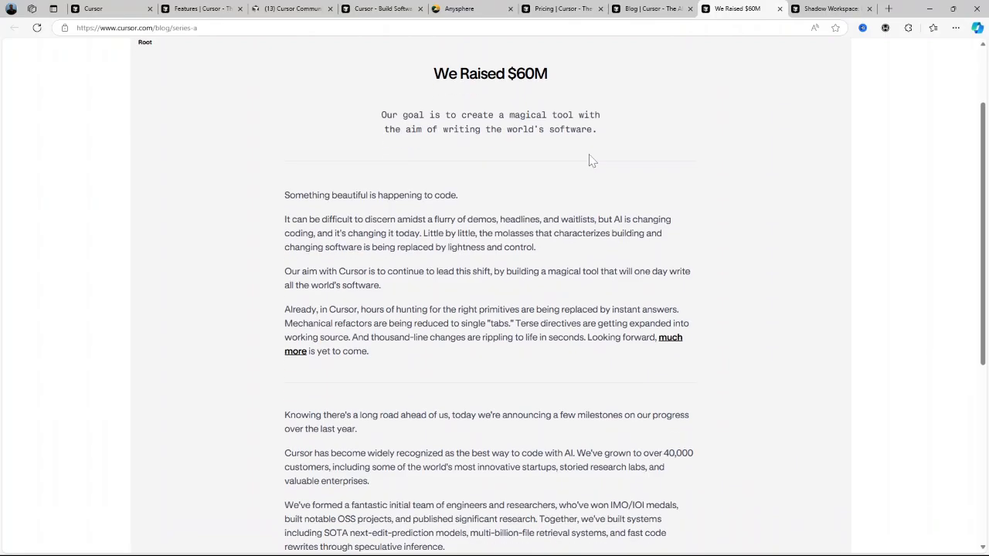
scroll("down", 3)
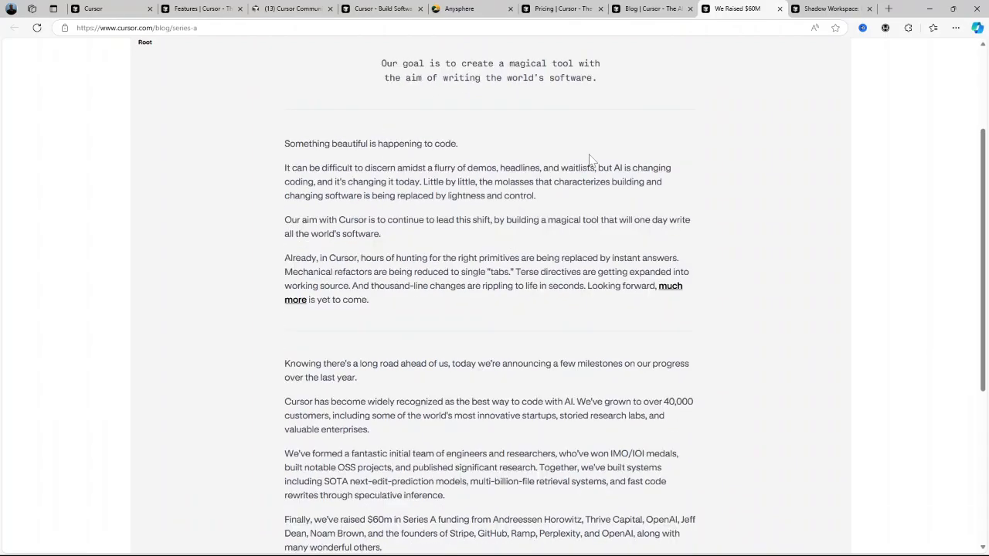
scroll("down", 3)
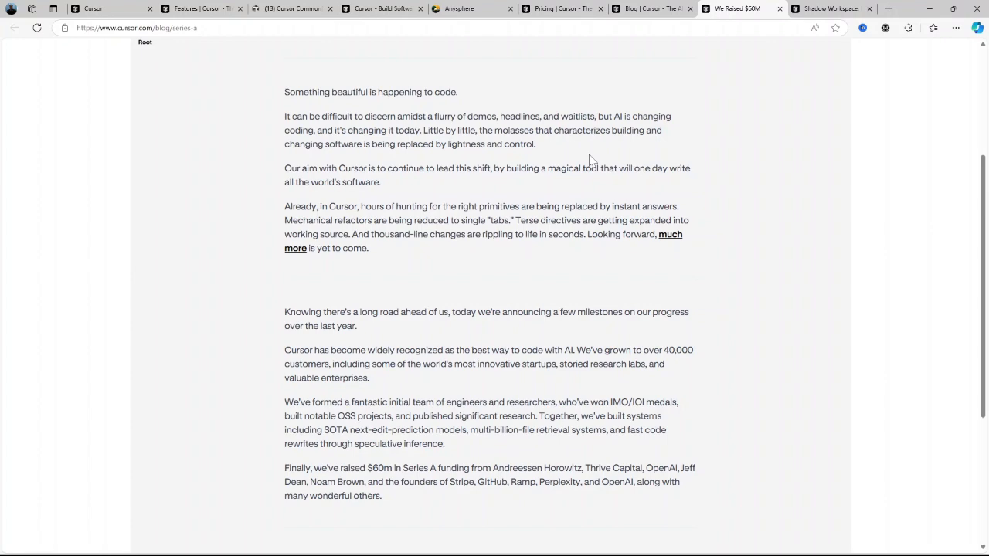
scroll("down", 3)
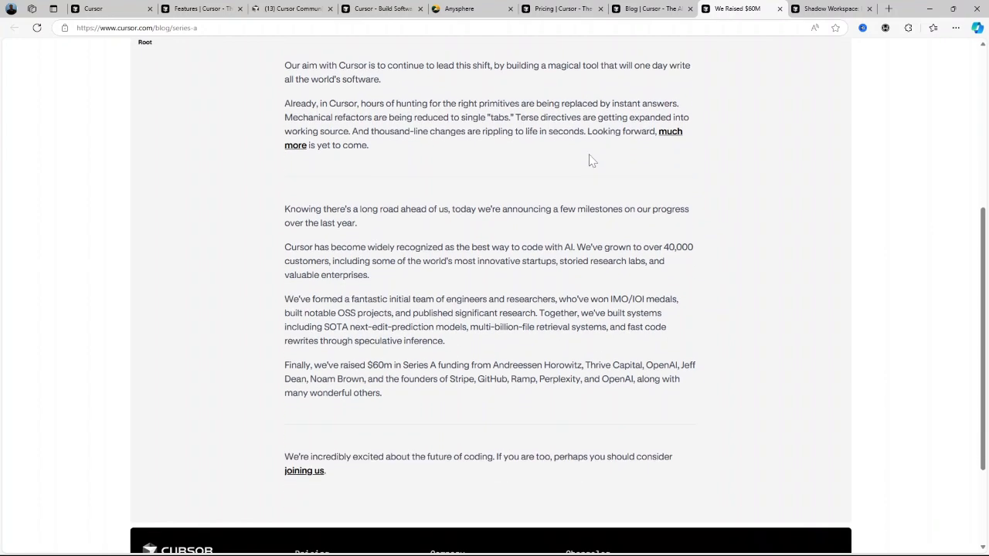
scroll("down", 3)
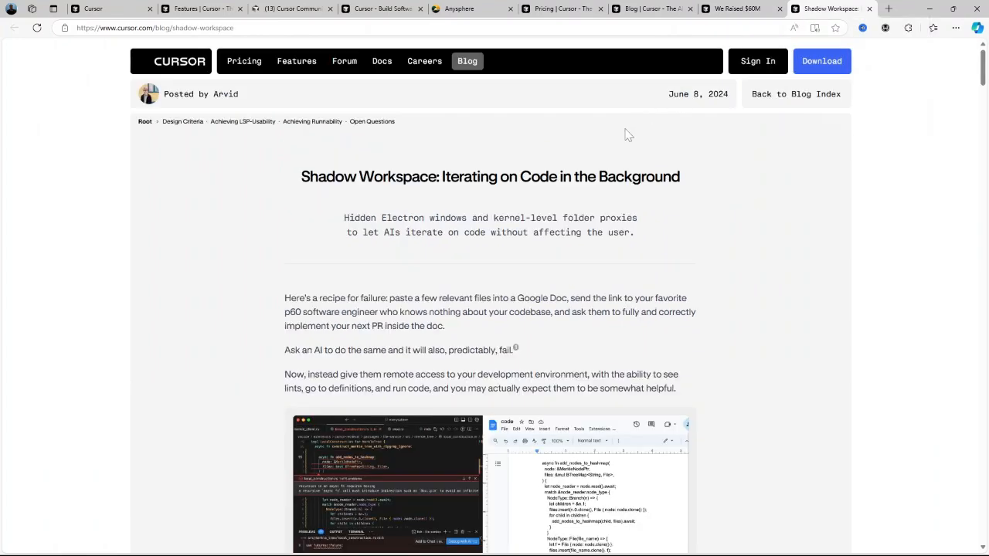
Read Shadow Workspace through Design Criteria and Achieving LSP-Usability into The Simple Solutions That Don't Work.
scroll("down", 3)
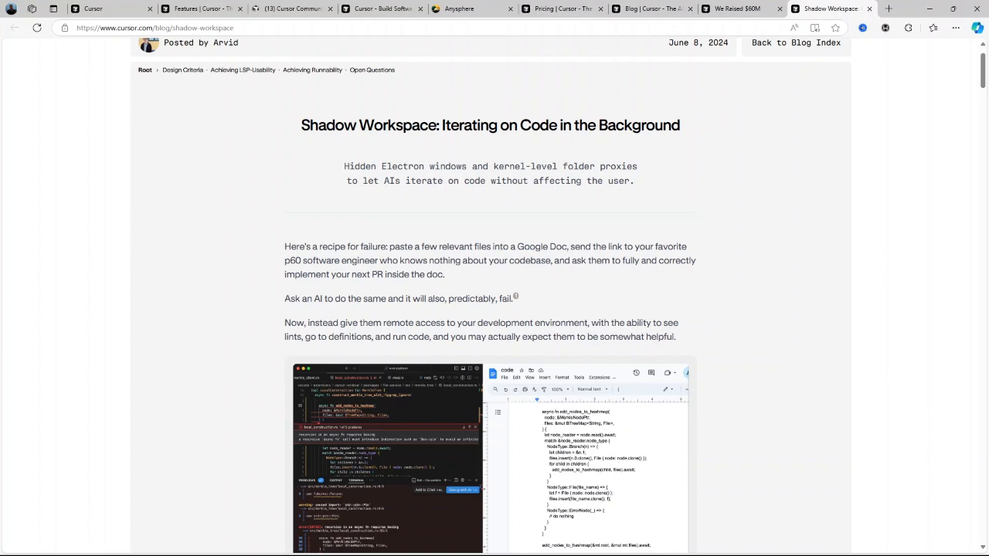
scroll("down", 3)
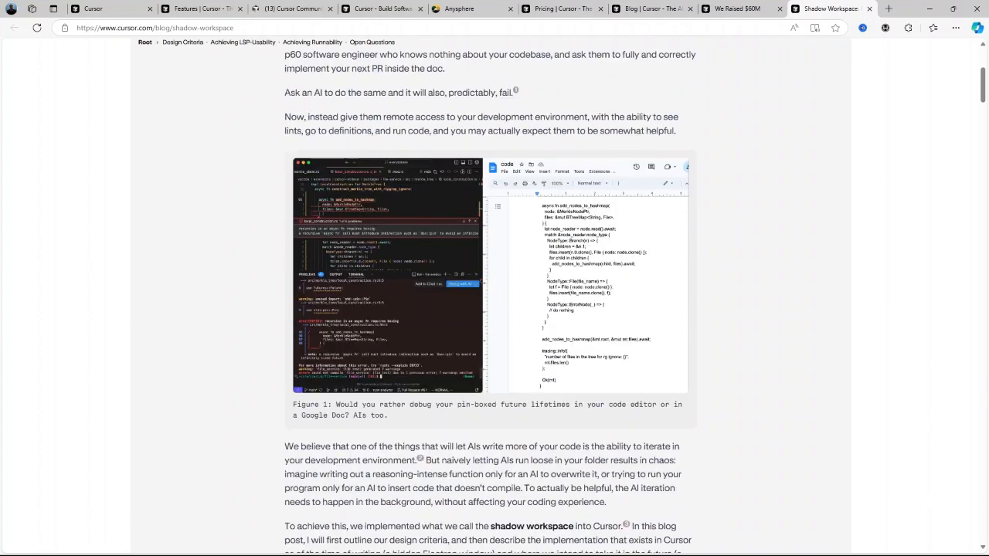
scroll("down", 3)
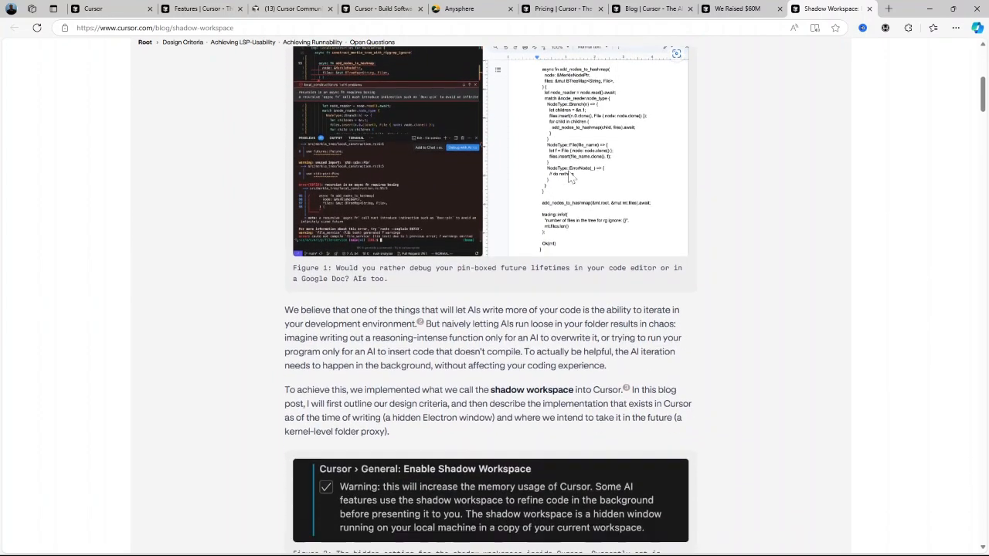
scroll("down", 3)
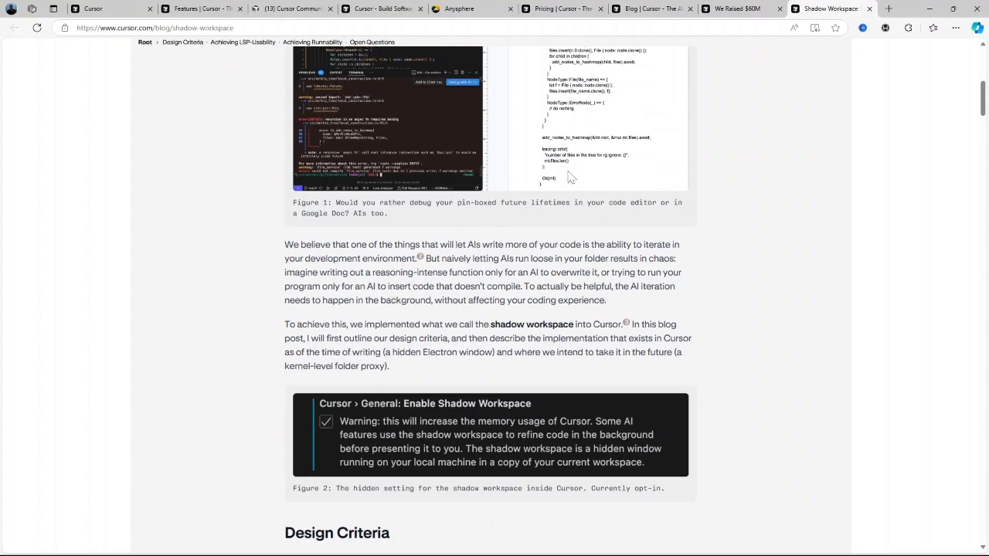
scroll("down", 3)
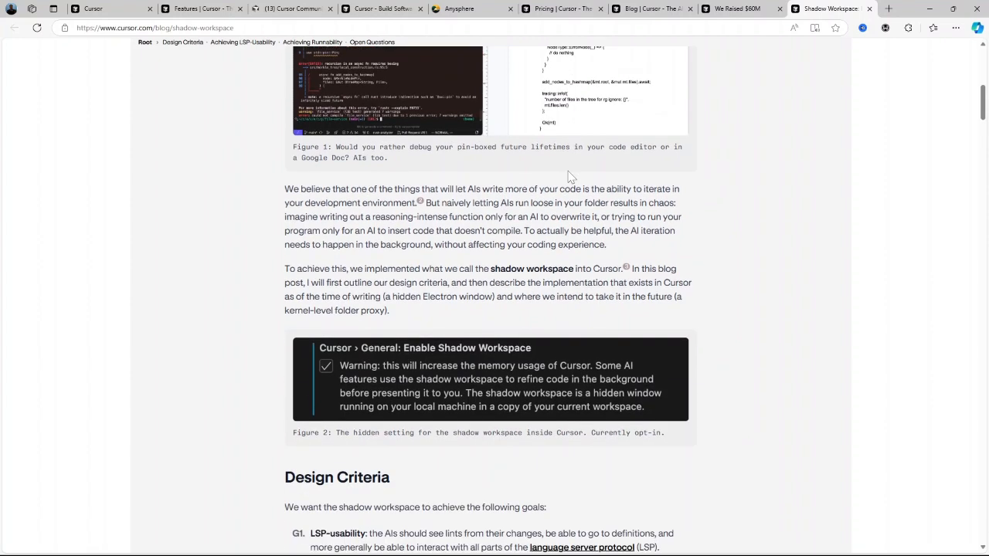
scroll("down", 3)
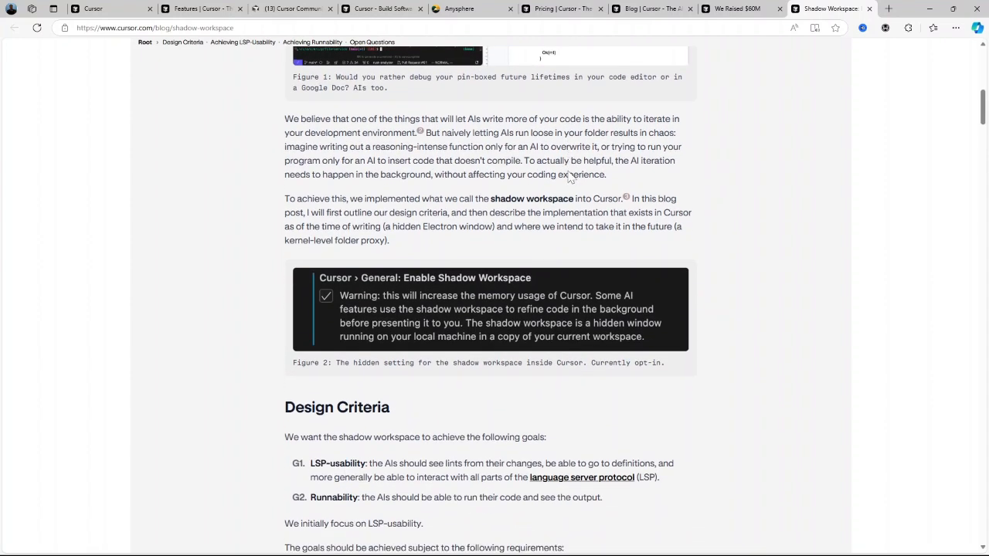
scroll("down", 3)
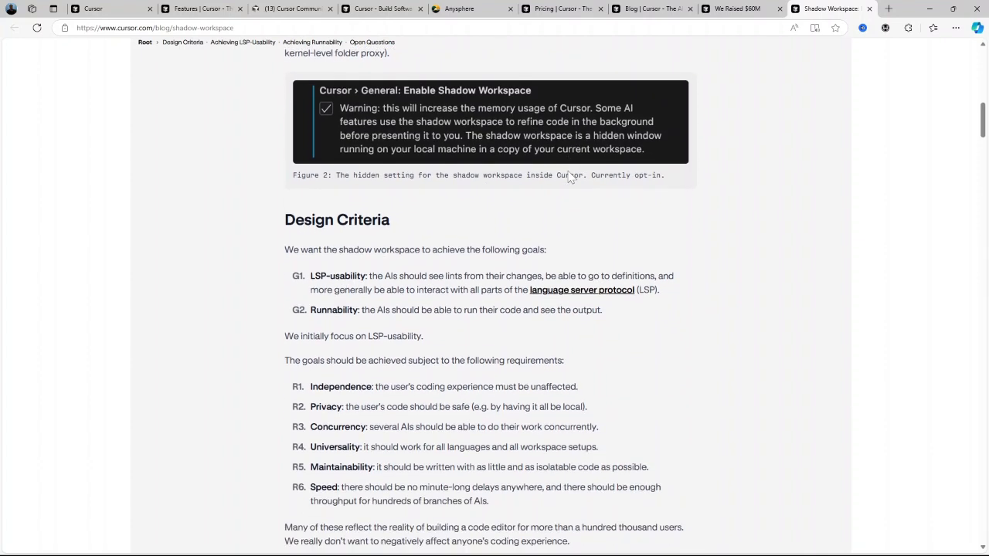
scroll("down", 3)
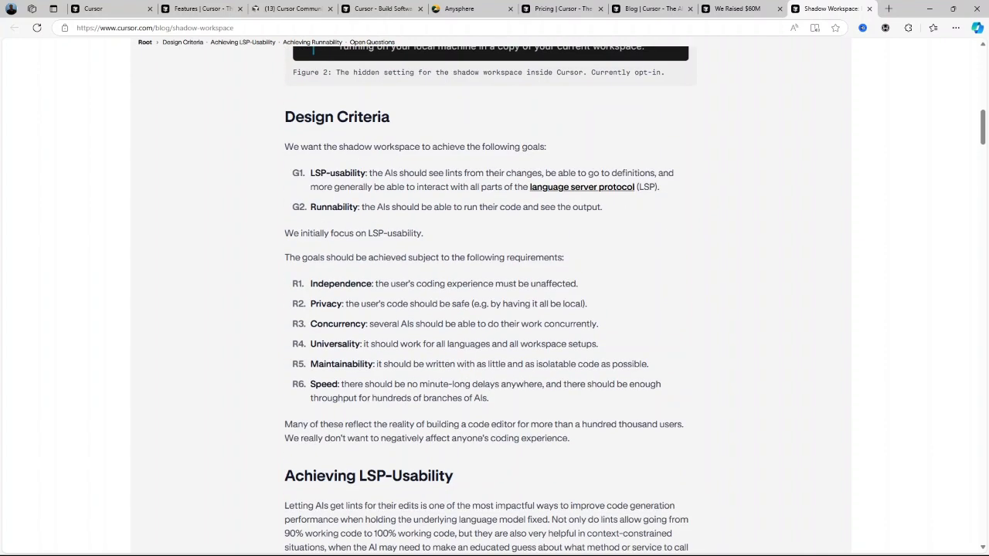
scroll("down", 3)
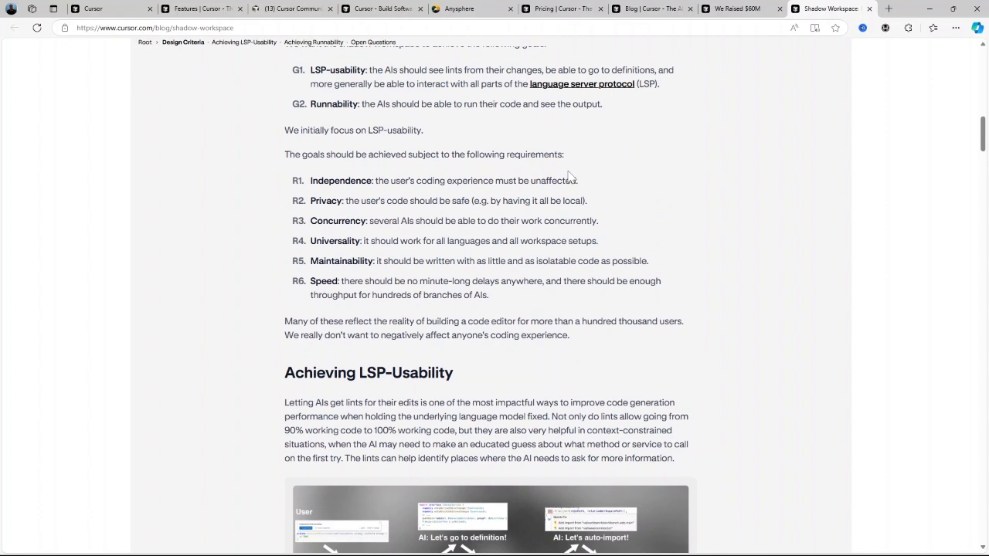
scroll("down", 3)
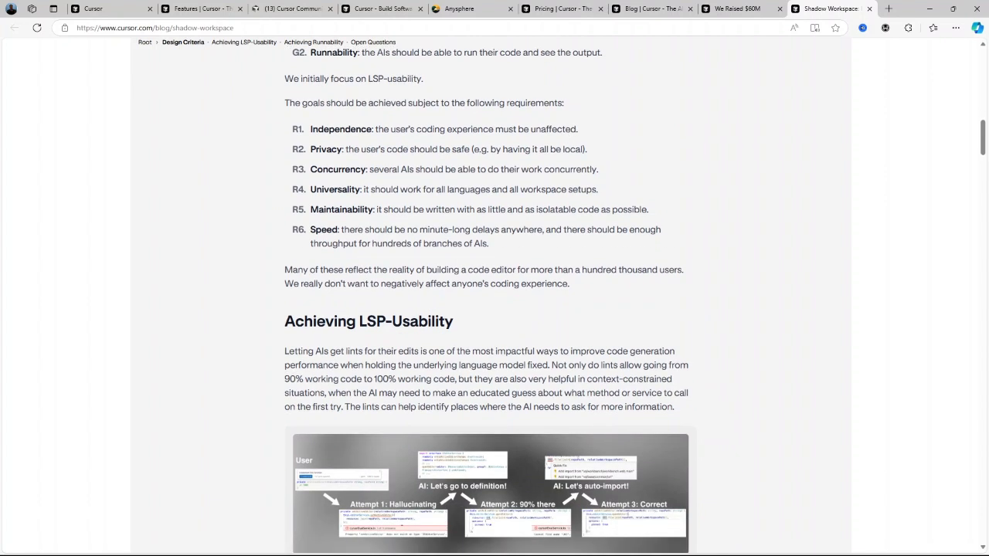
scroll("down", 3)
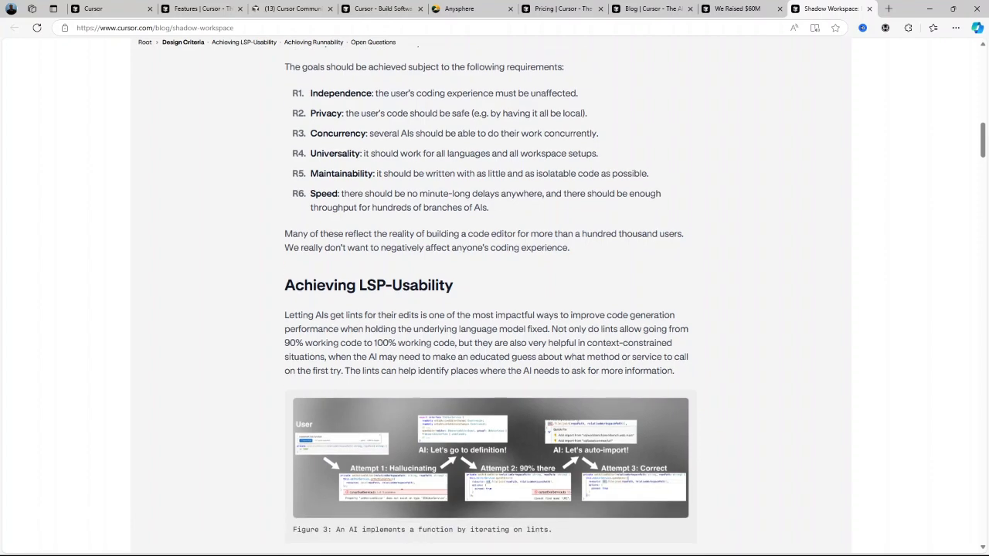
scroll("down", 3)
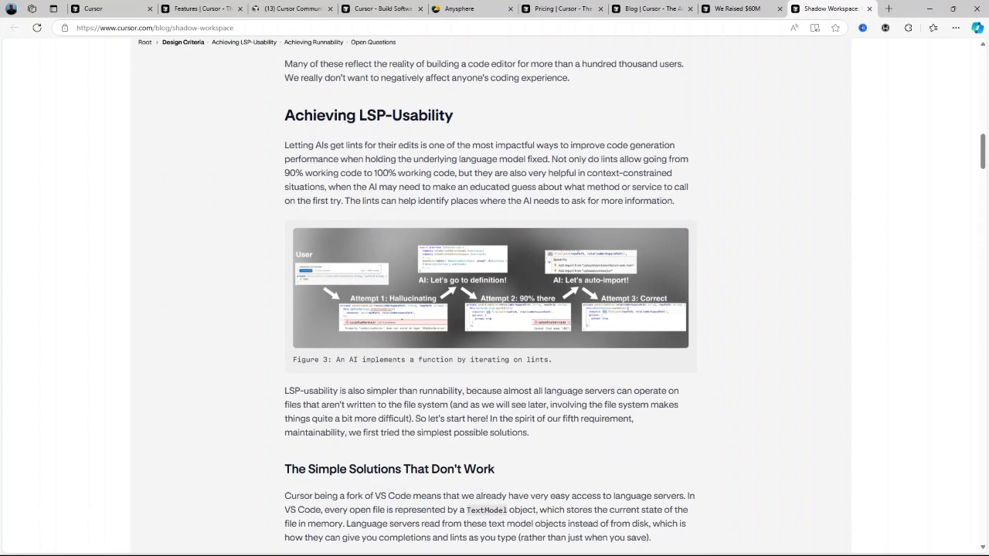
scroll("down", 3)
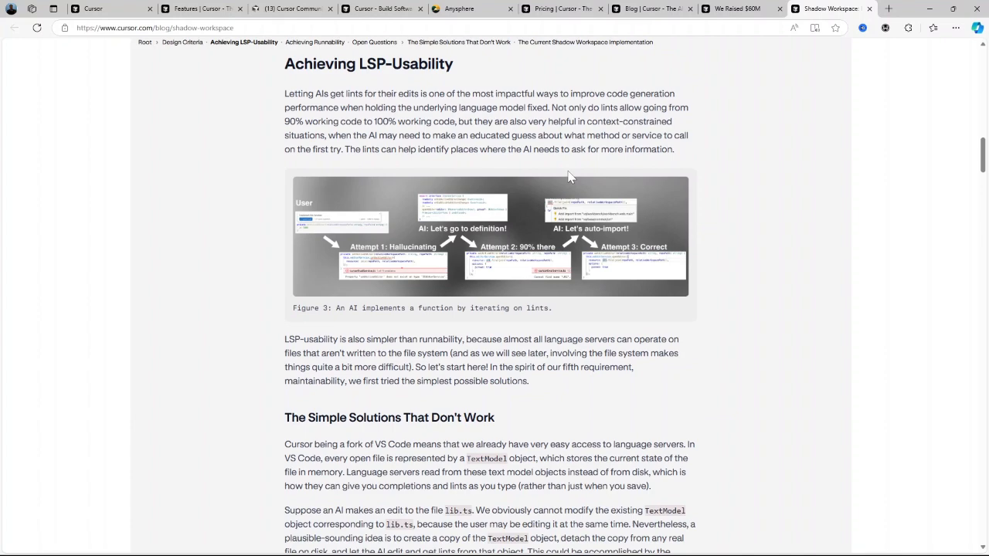
scroll("down", 3)
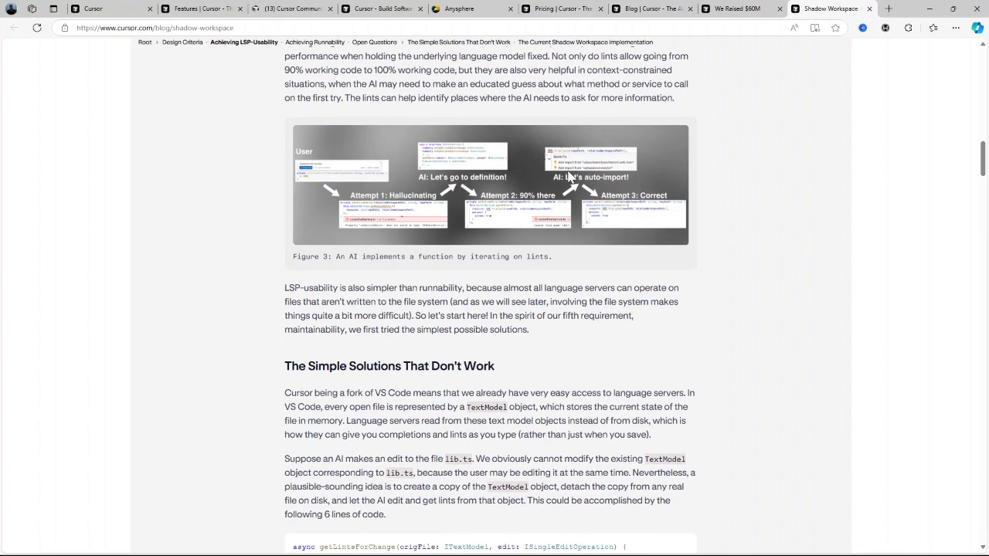
mouse_move(676, 137)
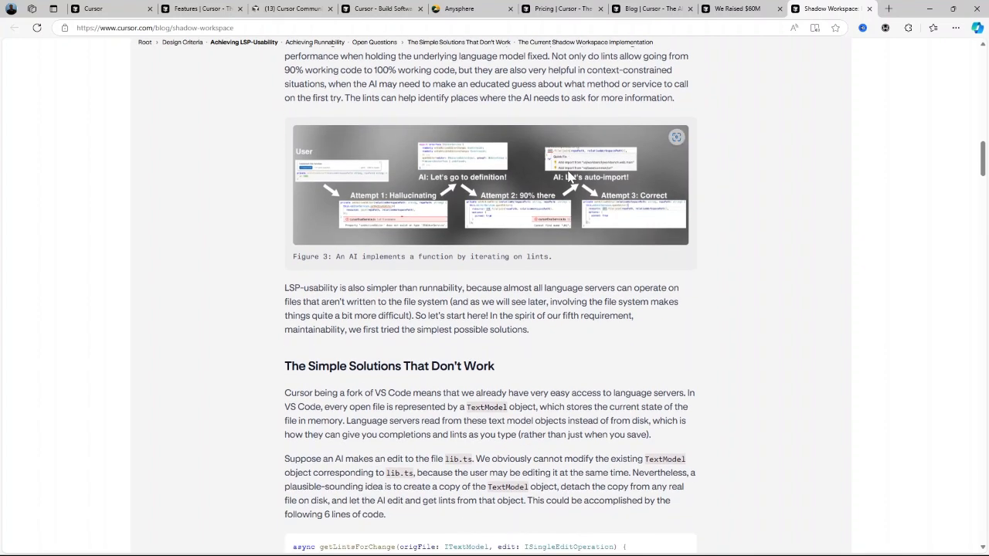
scroll("down", 3)
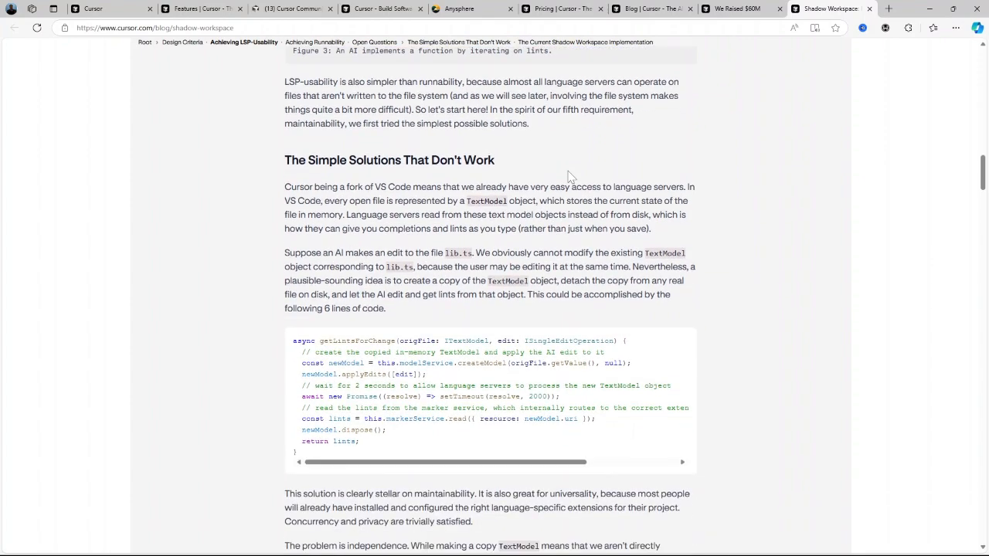
scroll("down", 3)
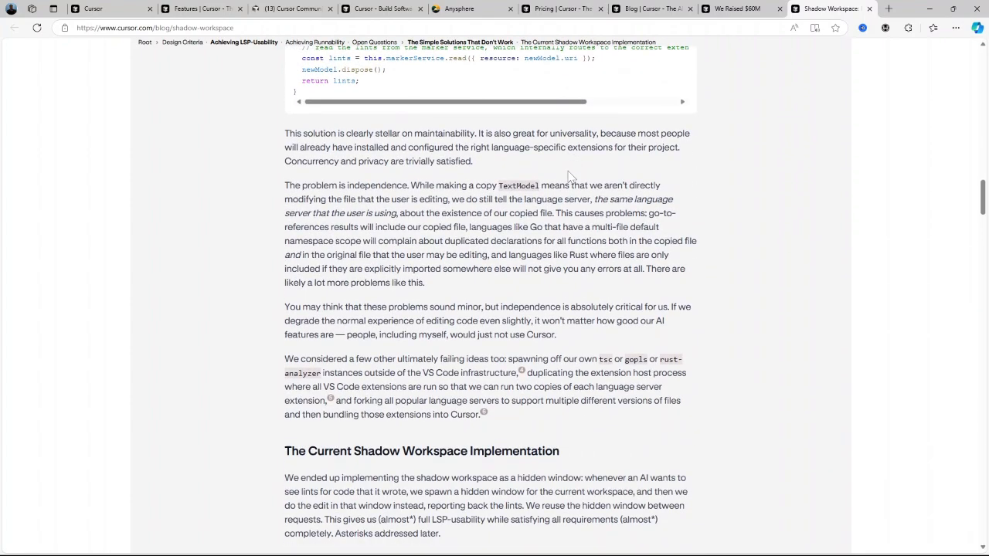
scroll("down", 3)
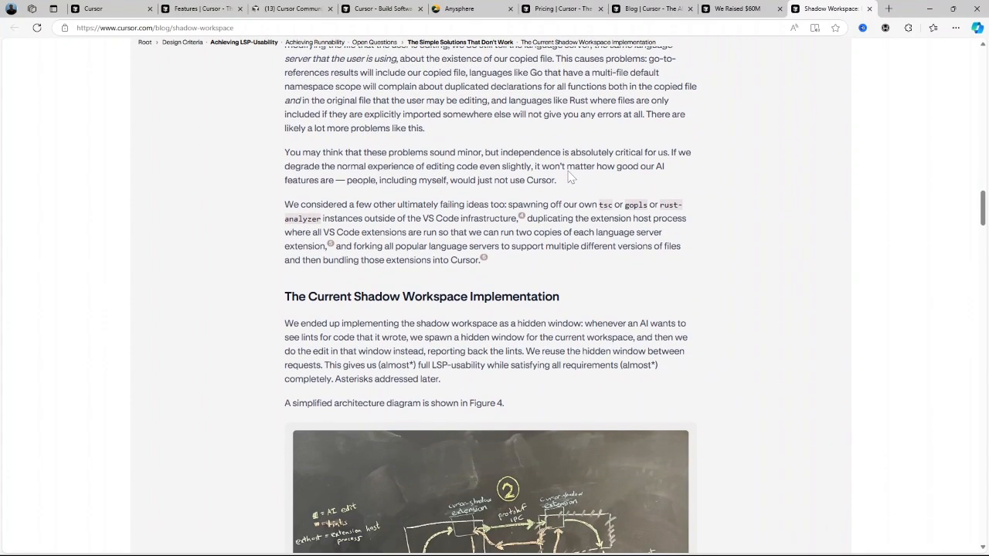
scroll("down", 3)
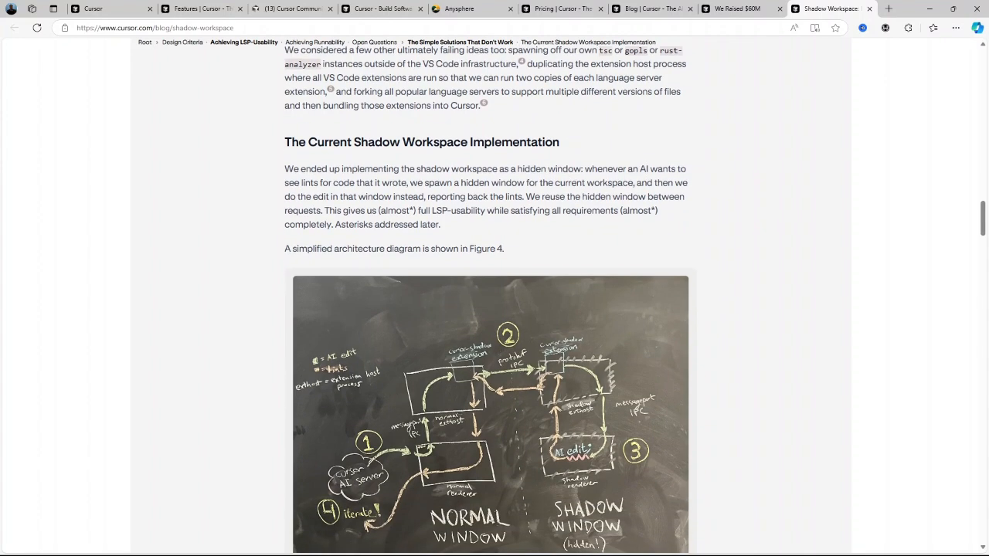
scroll("down", 3)
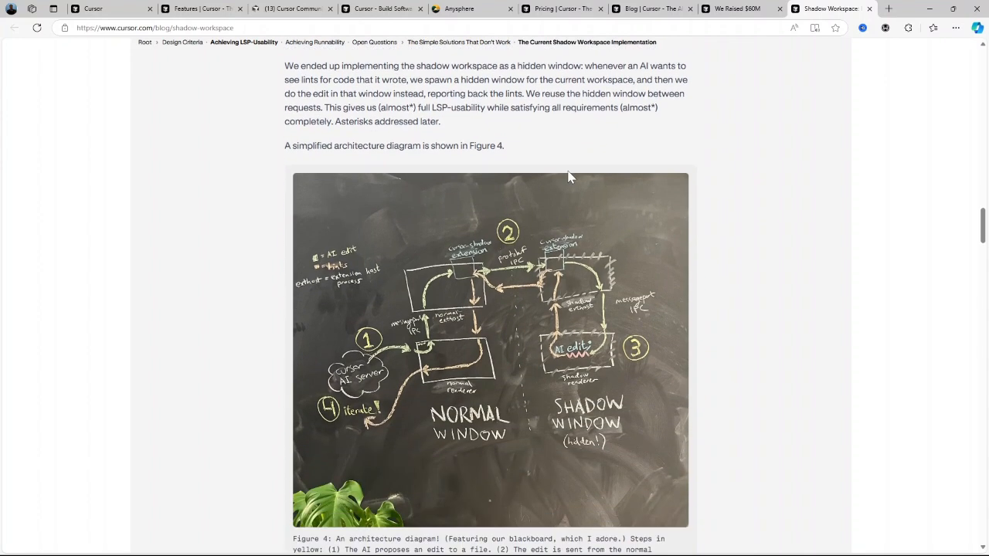
scroll("down", 3)
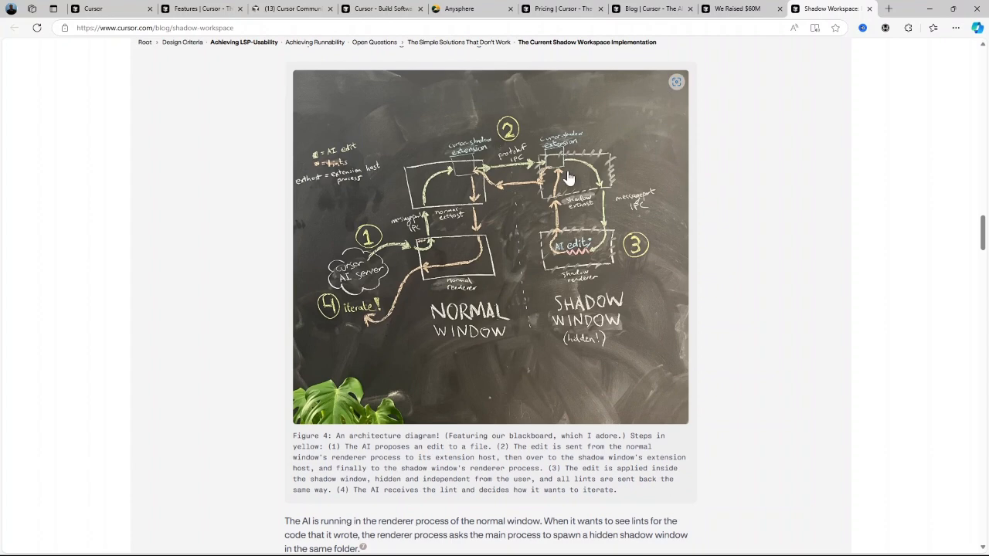
scroll("down", 3)
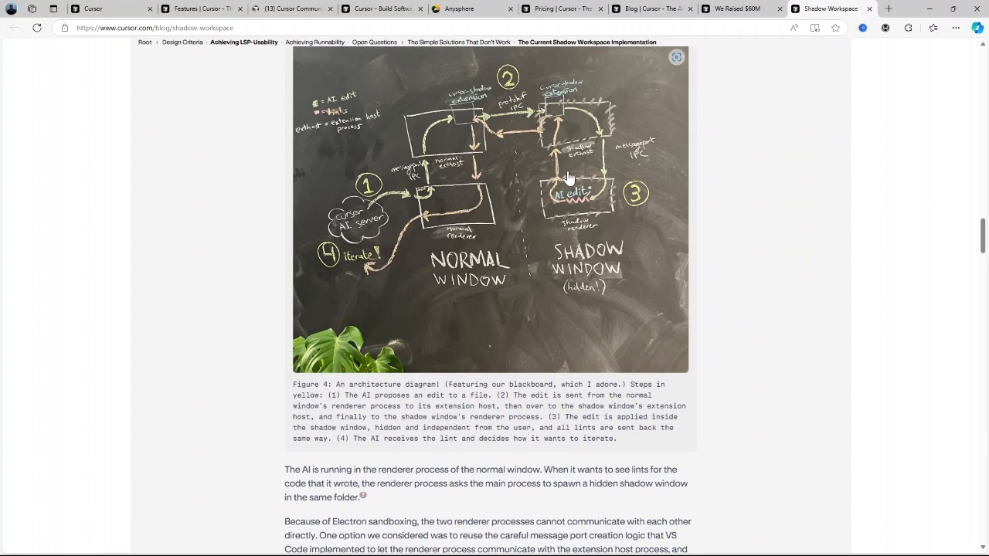
scroll("down", 3)
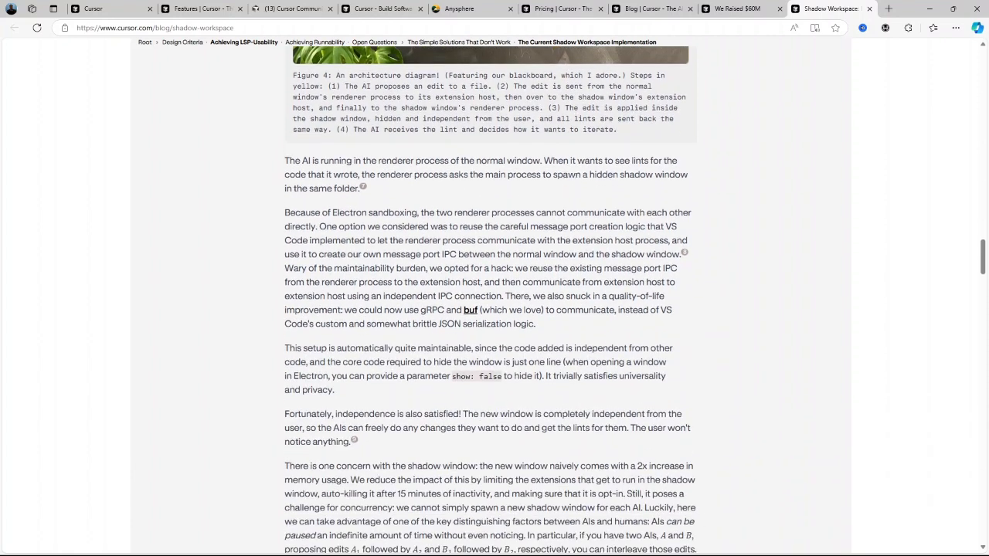
scroll("down", 3)
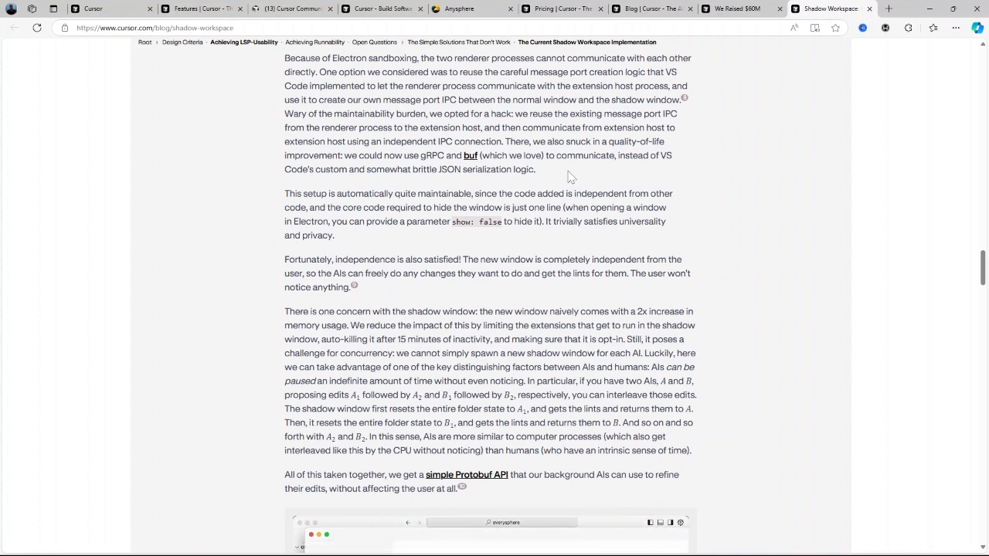
scroll("down", 3)
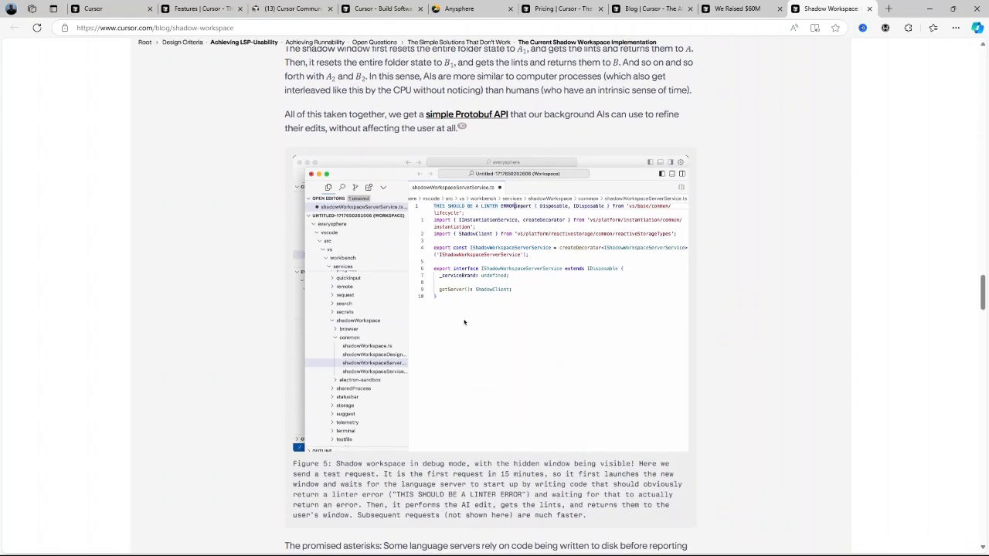